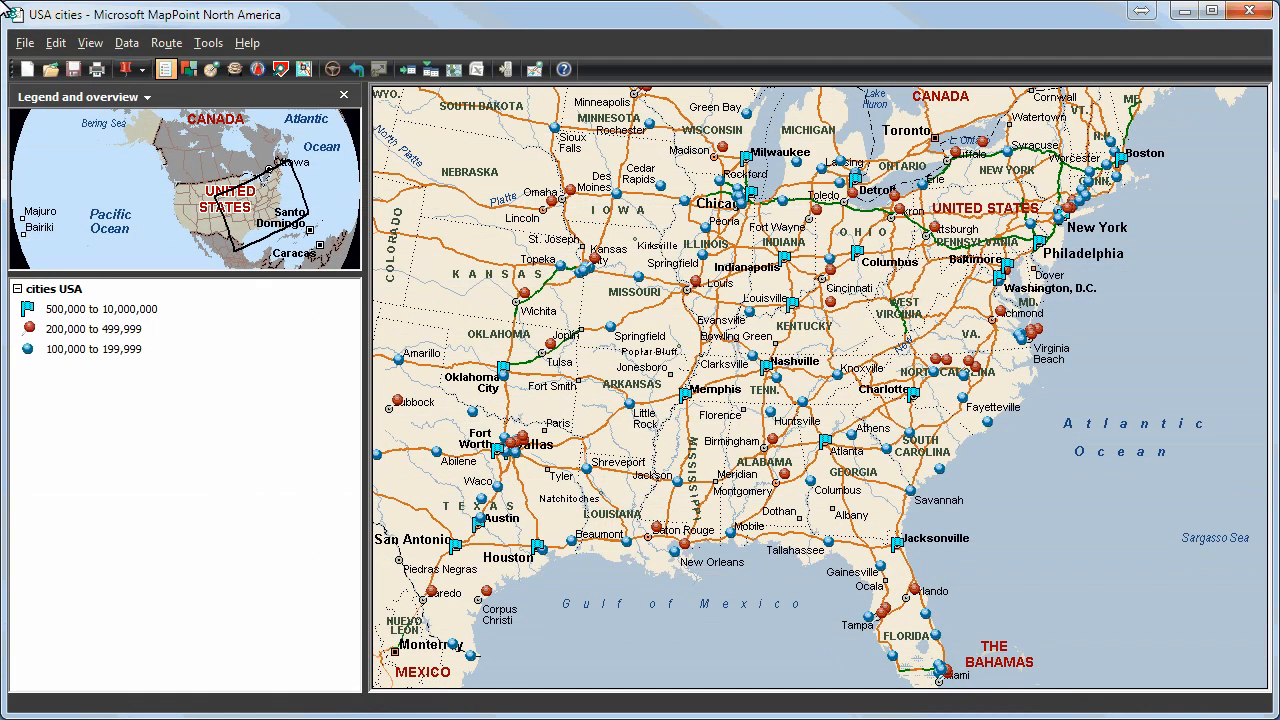
{"action": "mouse_move", "coordinate": [85, 9]}
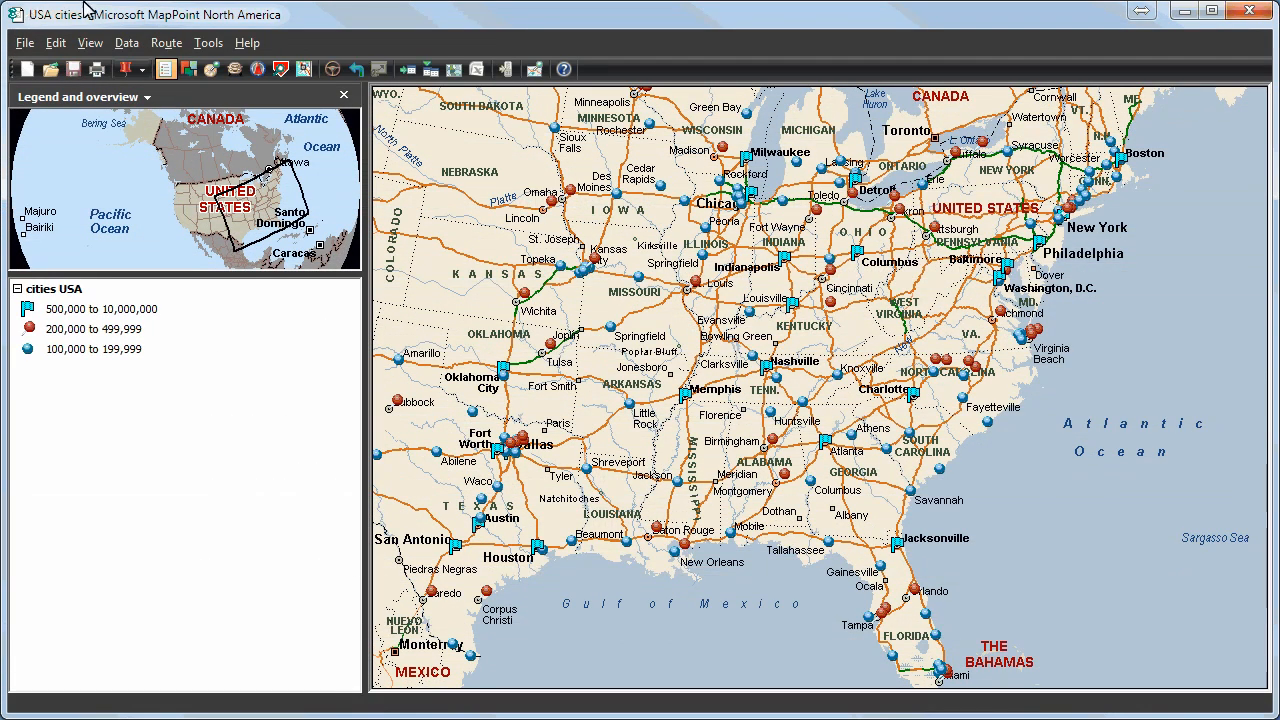
- Create a 500-mile distance ring centred on Memphis with the stacks tool
{"action": "left_click", "coordinate": [208, 43]}
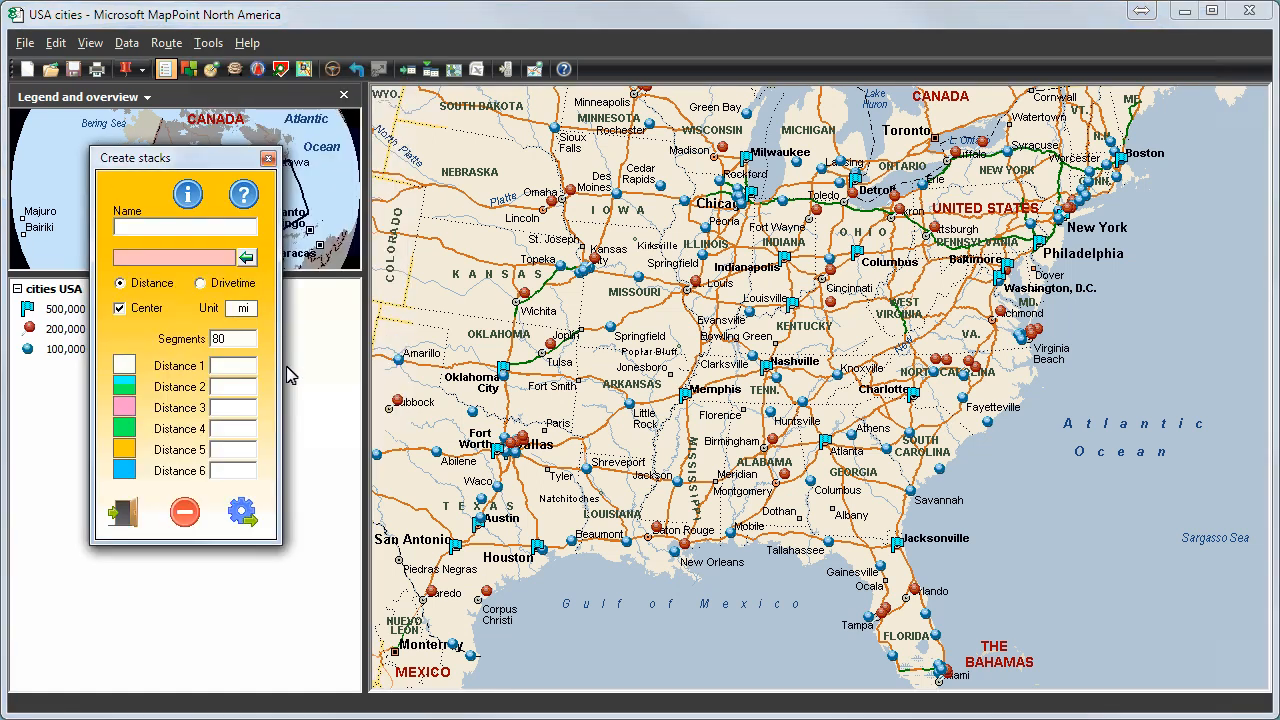
{"action": "mouse_move", "coordinate": [618, 387]}
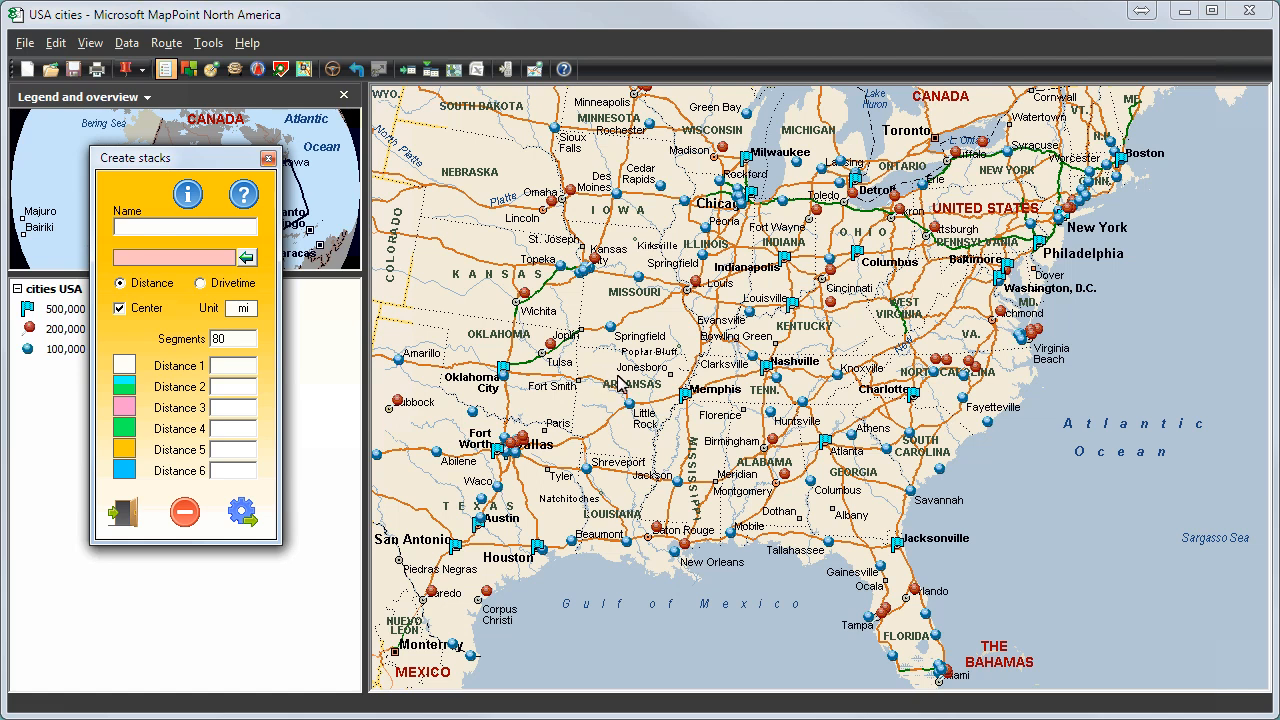
{"action": "mouse_move", "coordinate": [661, 395]}
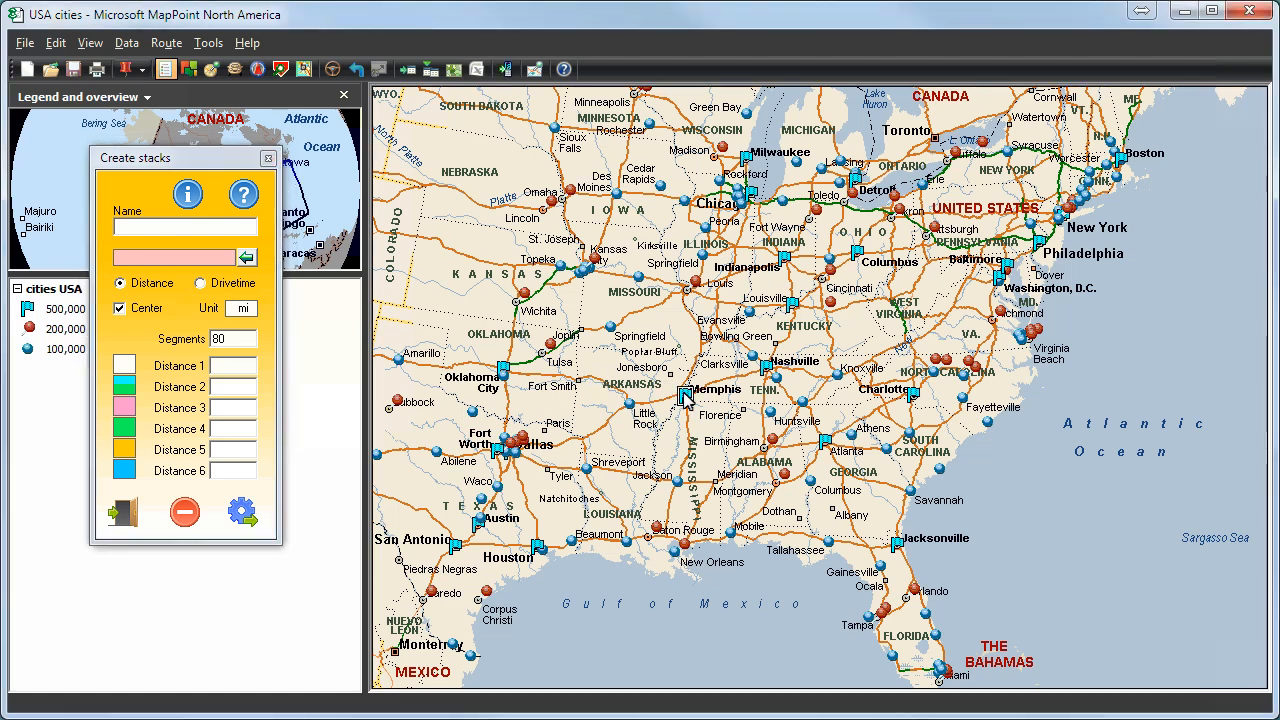
{"action": "mouse_move", "coordinate": [572, 395]}
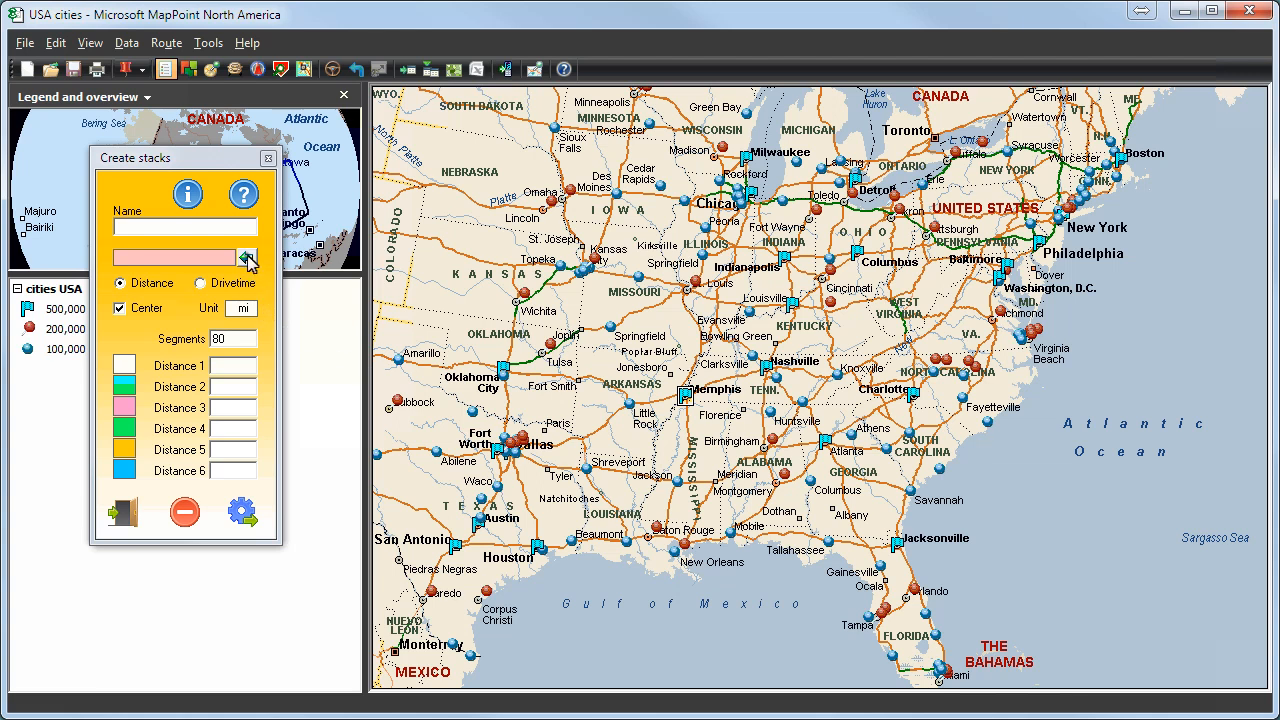
{"action": "type", "text": "Memphis"}
{"action": "type", "text": "500"}
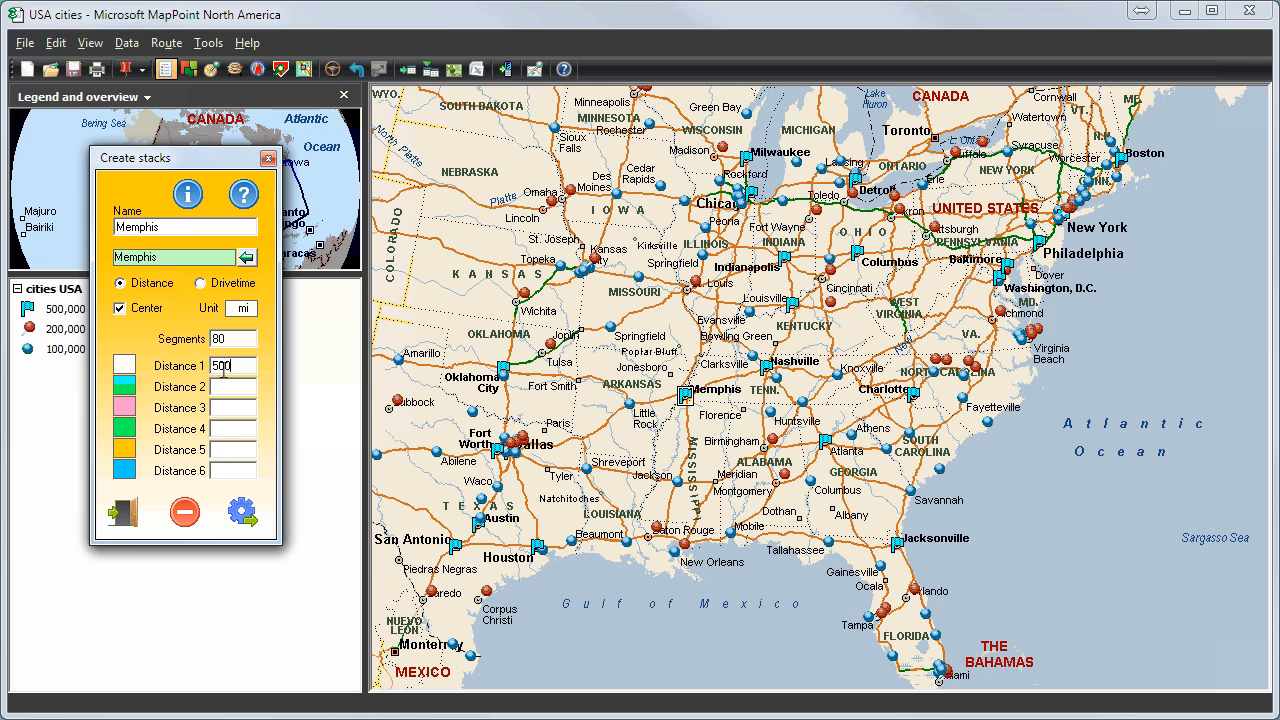
{"action": "mouse_move", "coordinate": [228, 380]}
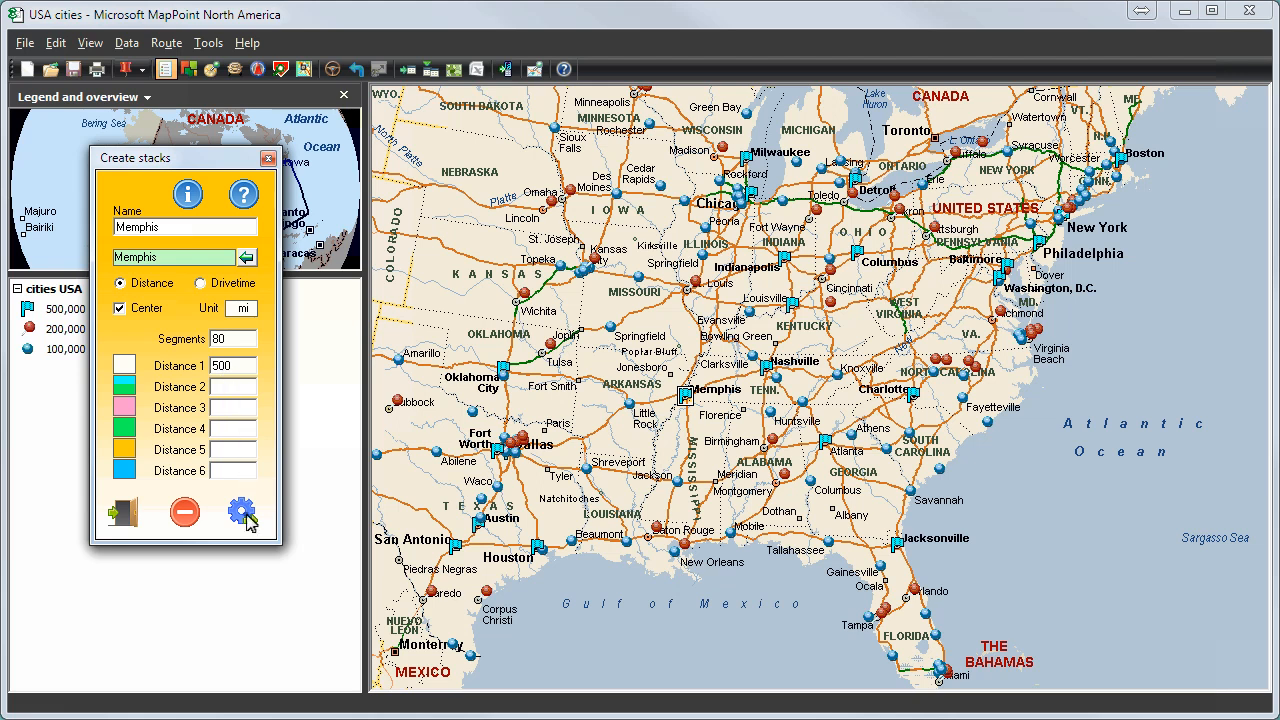
{"action": "left_click", "coordinate": [240, 512]}
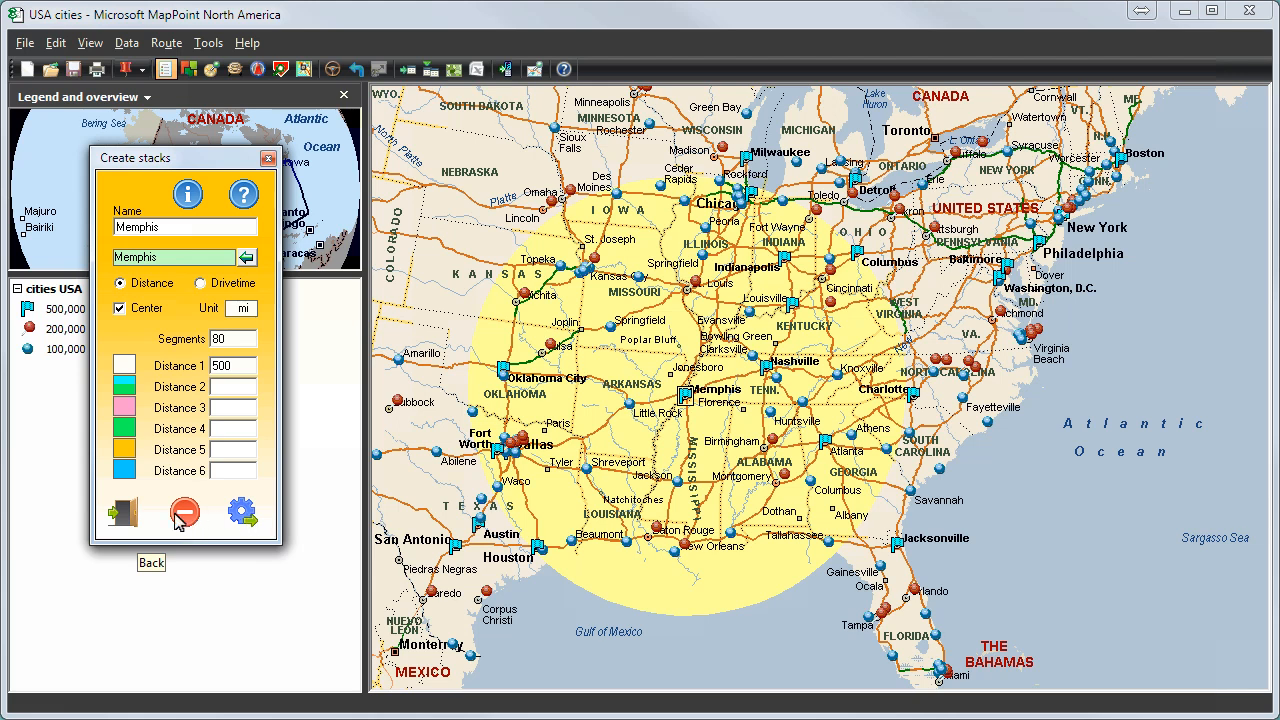
- Close the ring tool and bring up the Memphis circle's shape options
{"action": "left_click", "coordinate": [184, 513]}
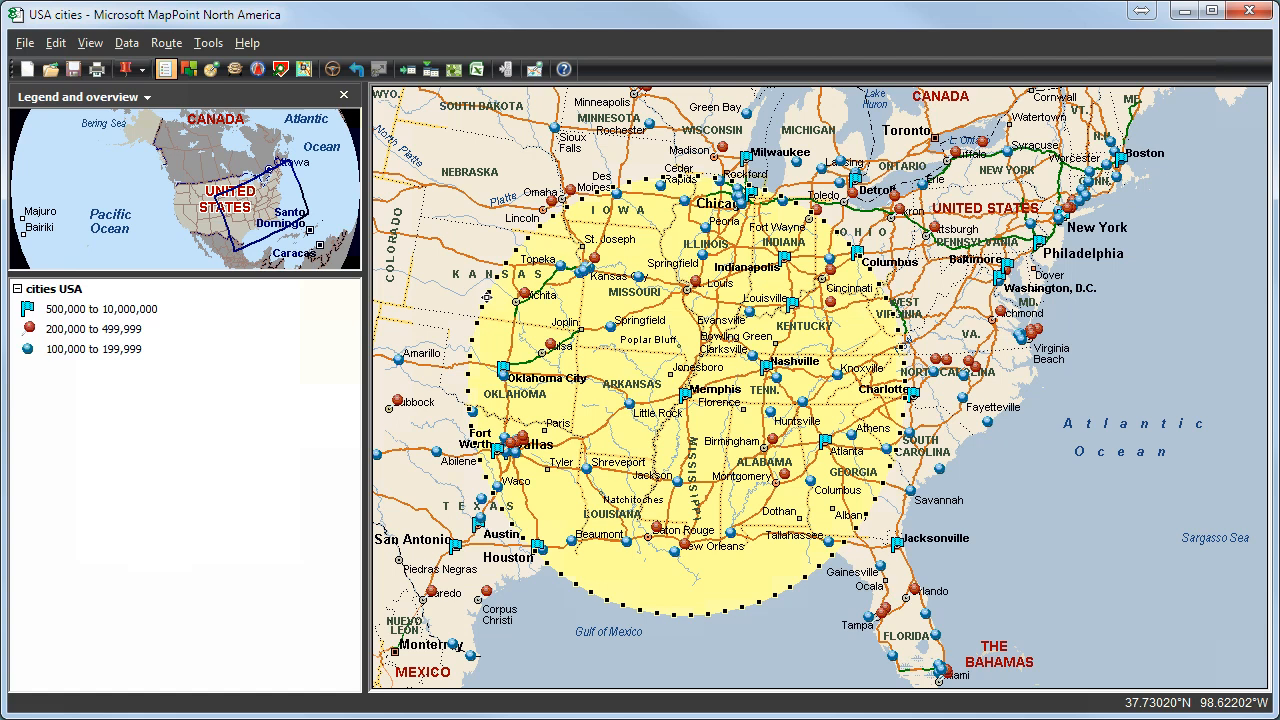
{"action": "right_click", "coordinate": [490, 302]}
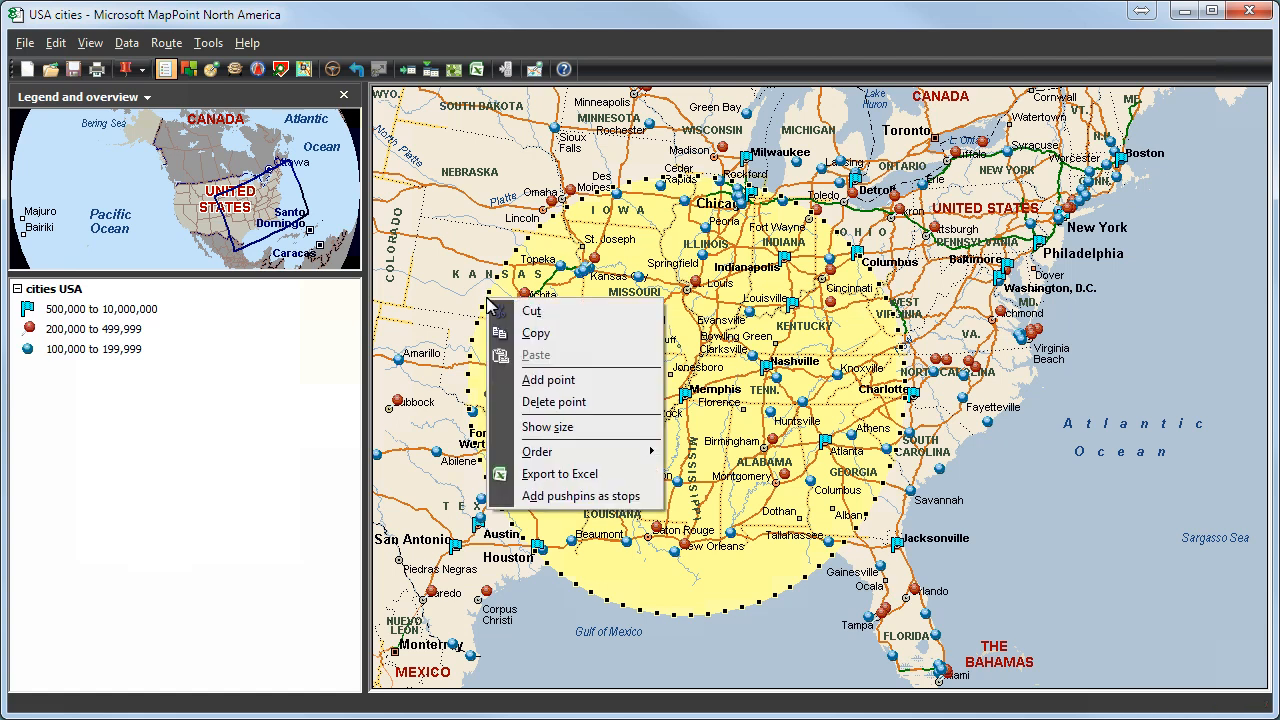
{"action": "mouse_move", "coordinate": [534, 330]}
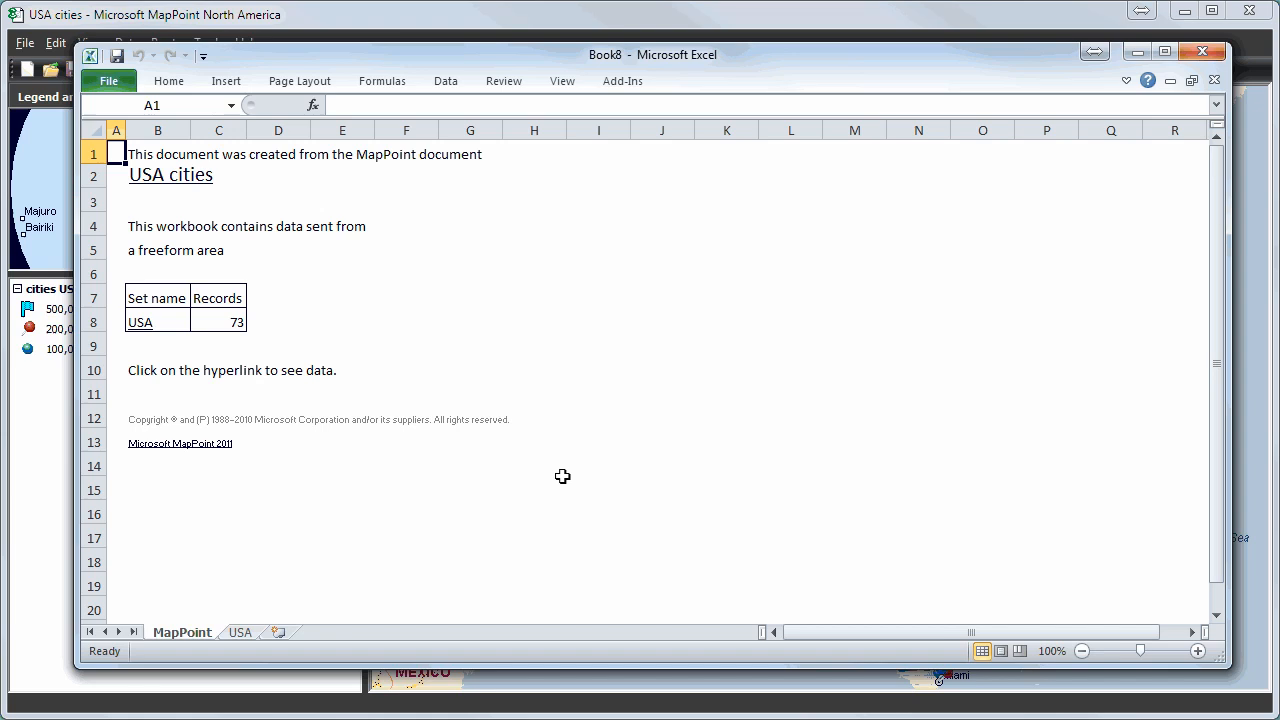
{"action": "mouse_move", "coordinate": [566, 487]}
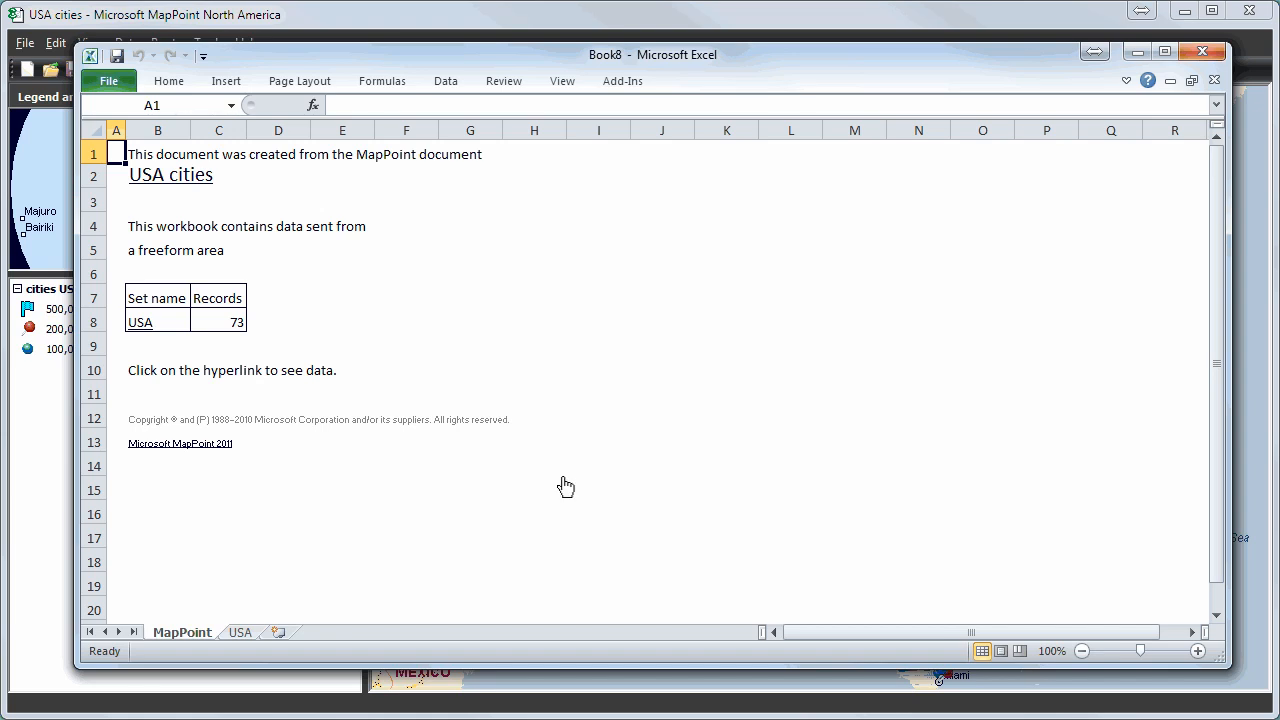
{"action": "mouse_move", "coordinate": [269, 454]}
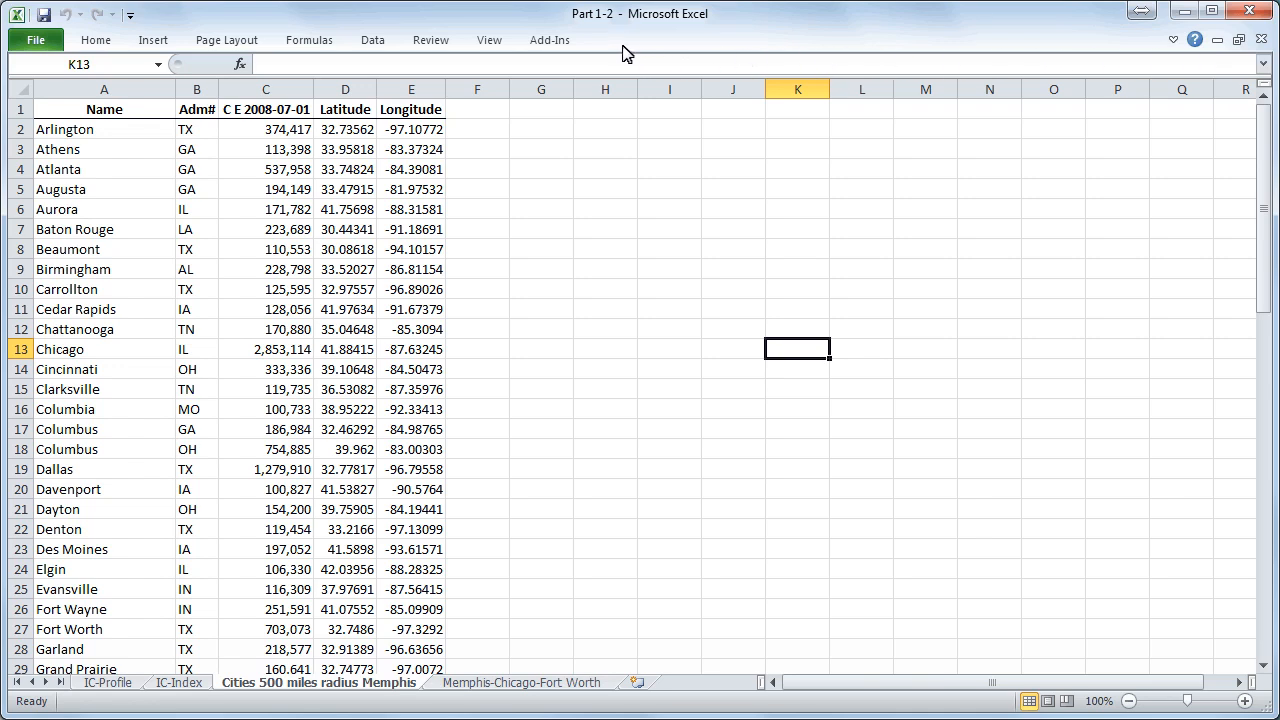
- Show the Add-Ins tab's custom toolbars for the distance add-in
{"action": "left_click", "coordinate": [548, 40]}
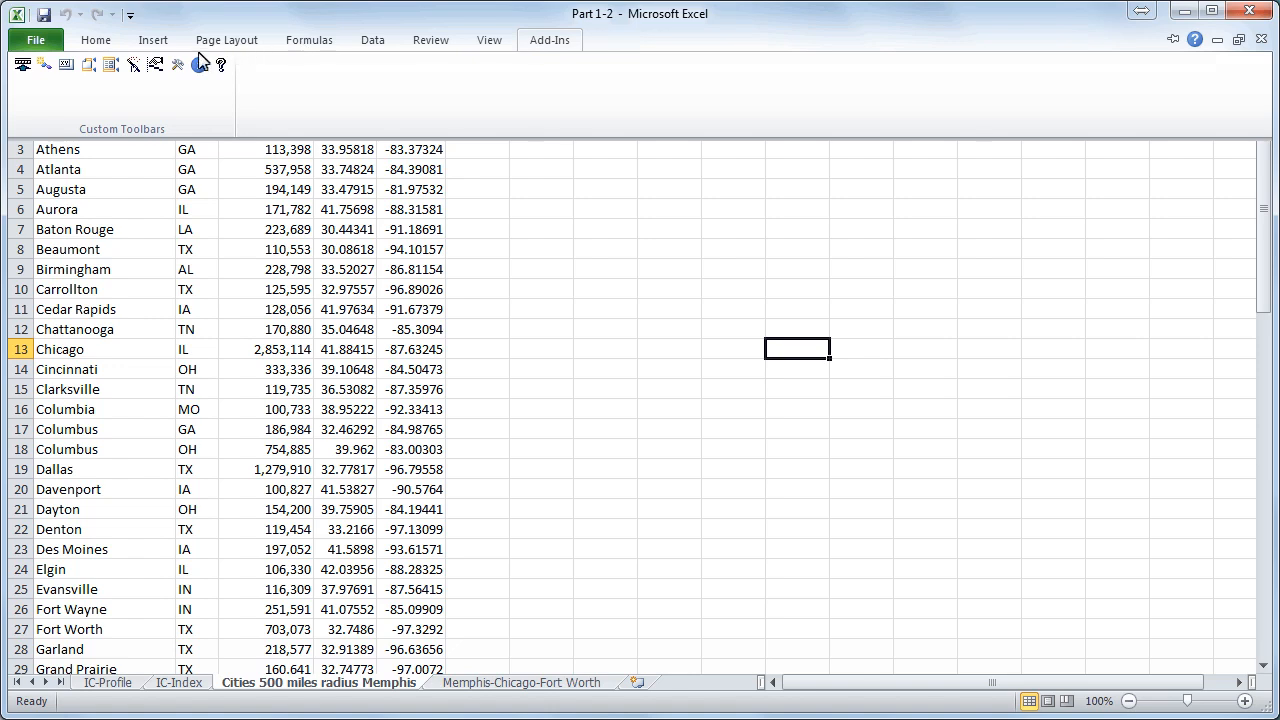
- Enable 'autosave workbook after calculation' in the add-in's Calculation settings
{"action": "left_click", "coordinate": [200, 65]}
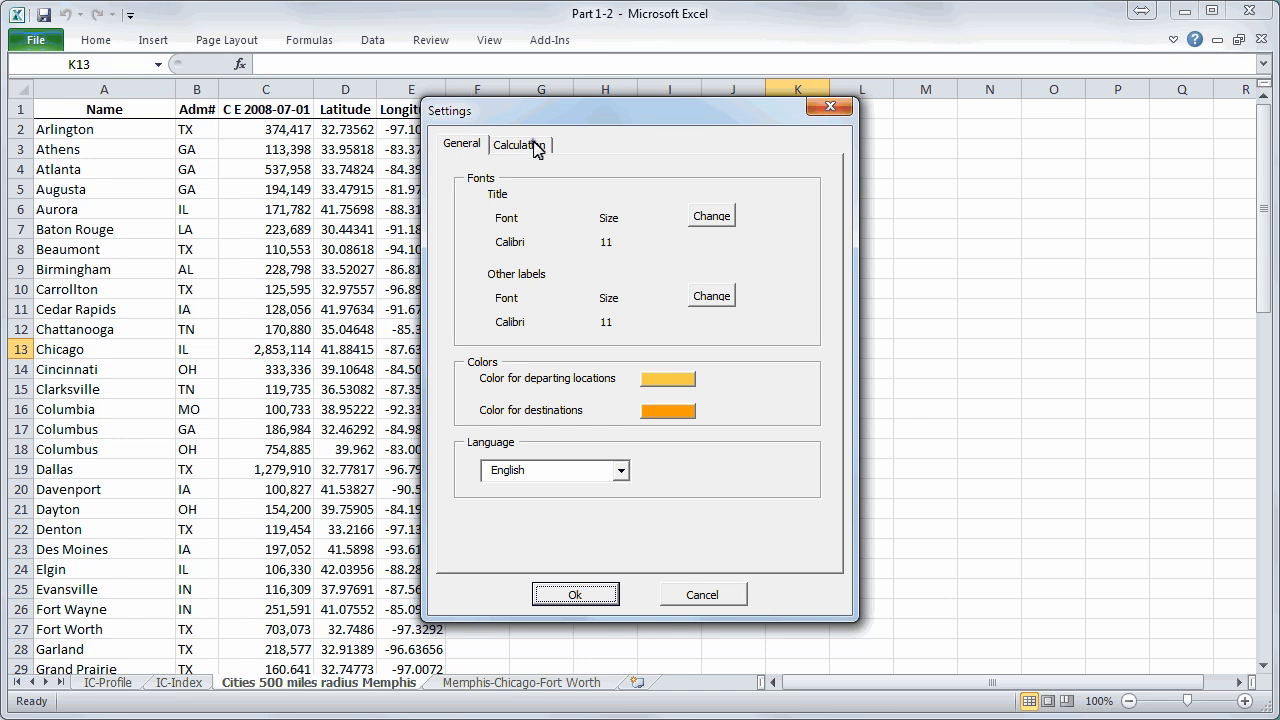
{"action": "left_click", "coordinate": [519, 144]}
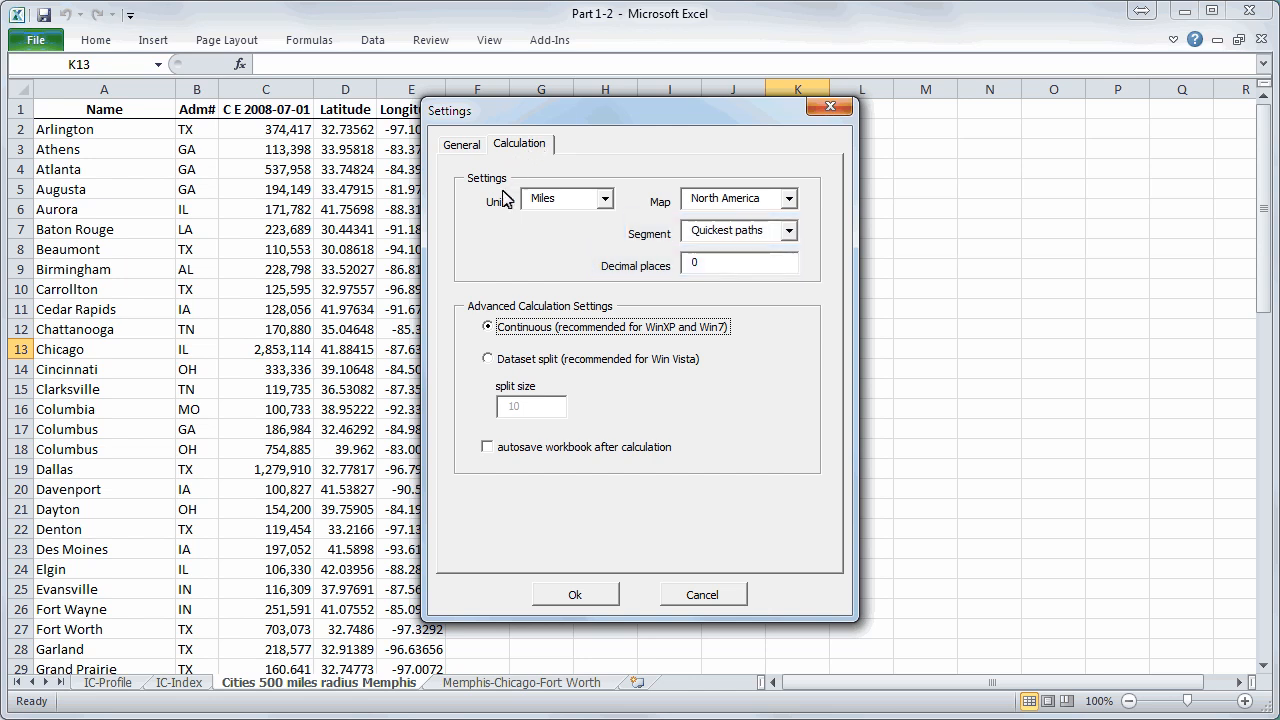
{"action": "left_click", "coordinate": [486, 447]}
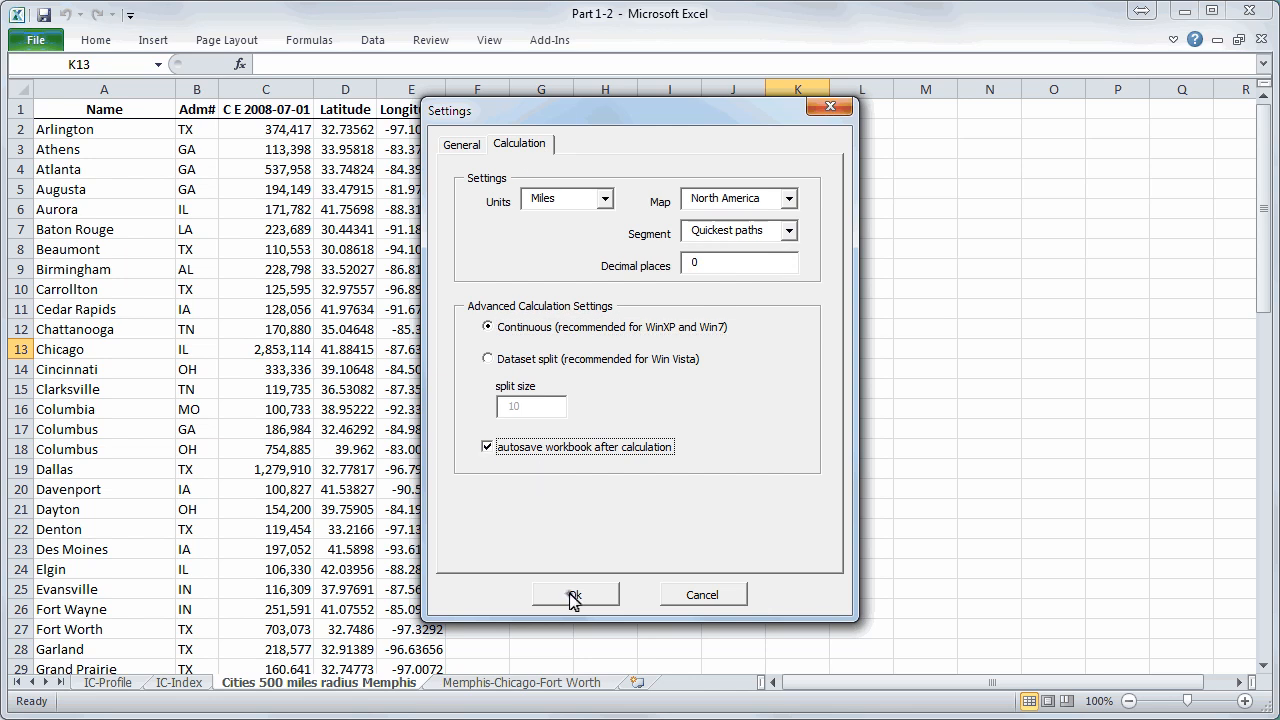
{"action": "left_click", "coordinate": [574, 594]}
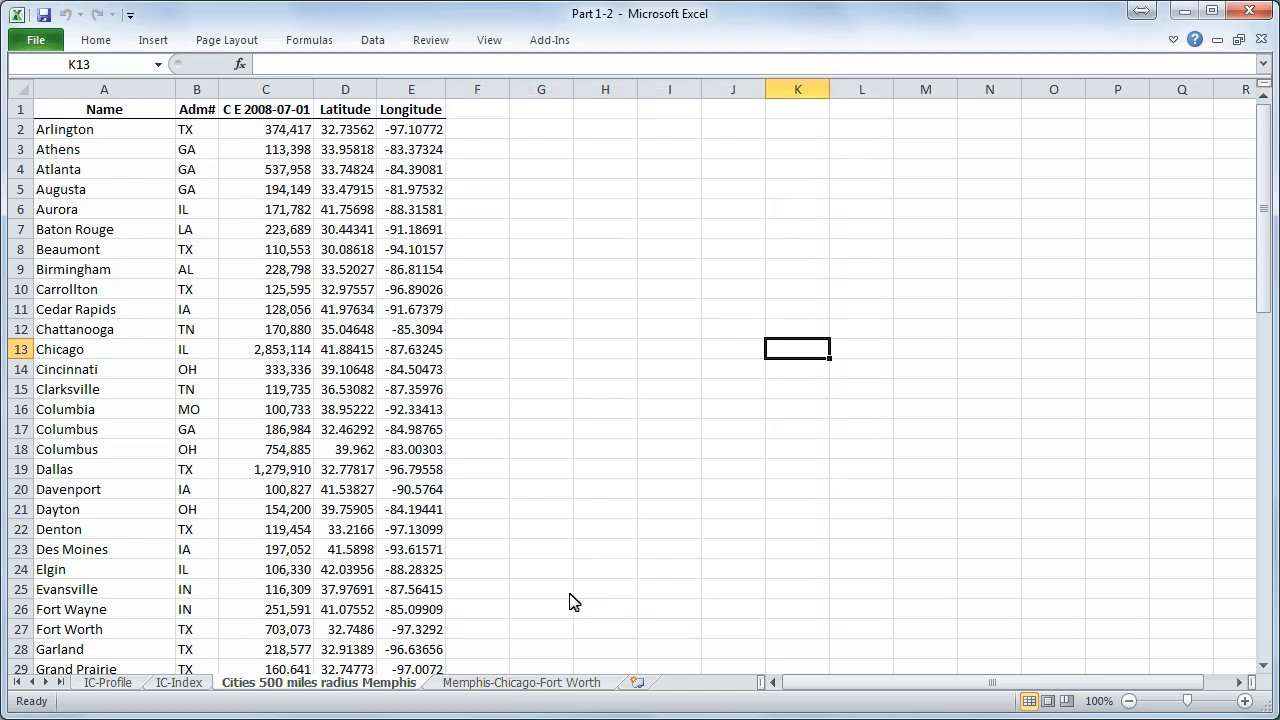
{"action": "mouse_move", "coordinate": [564, 517]}
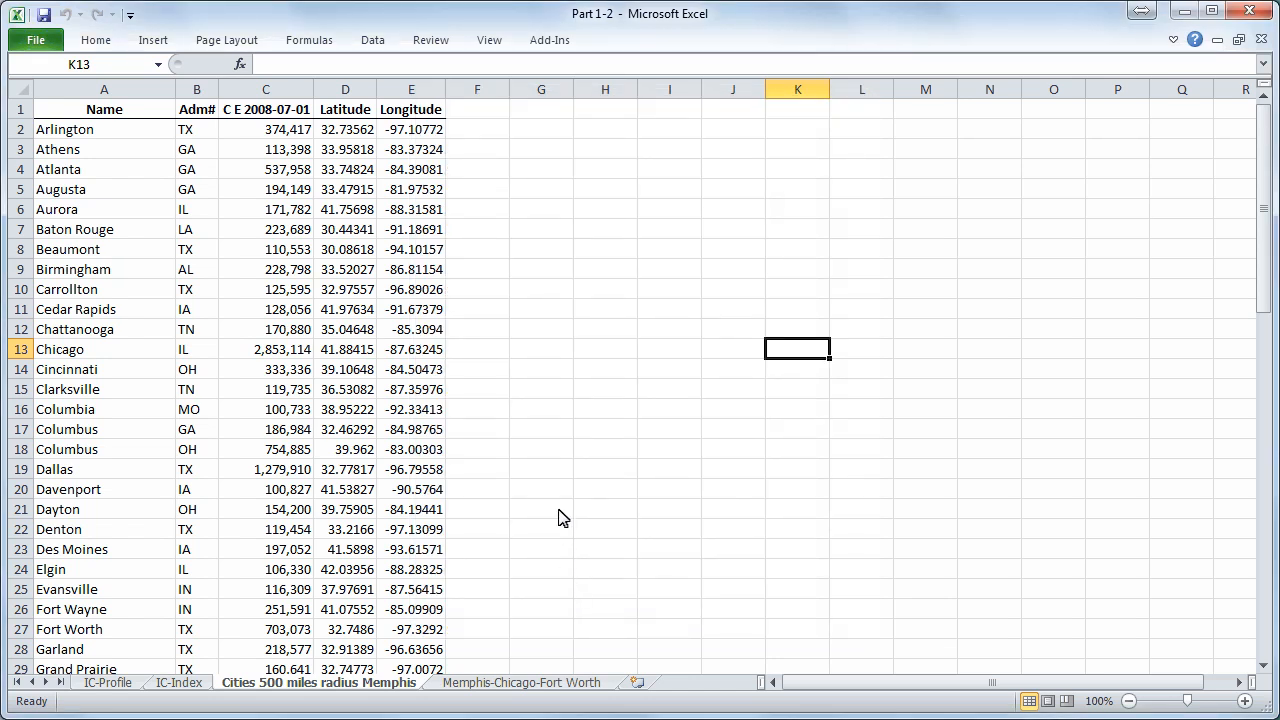
{"action": "left_click", "coordinate": [548, 40]}
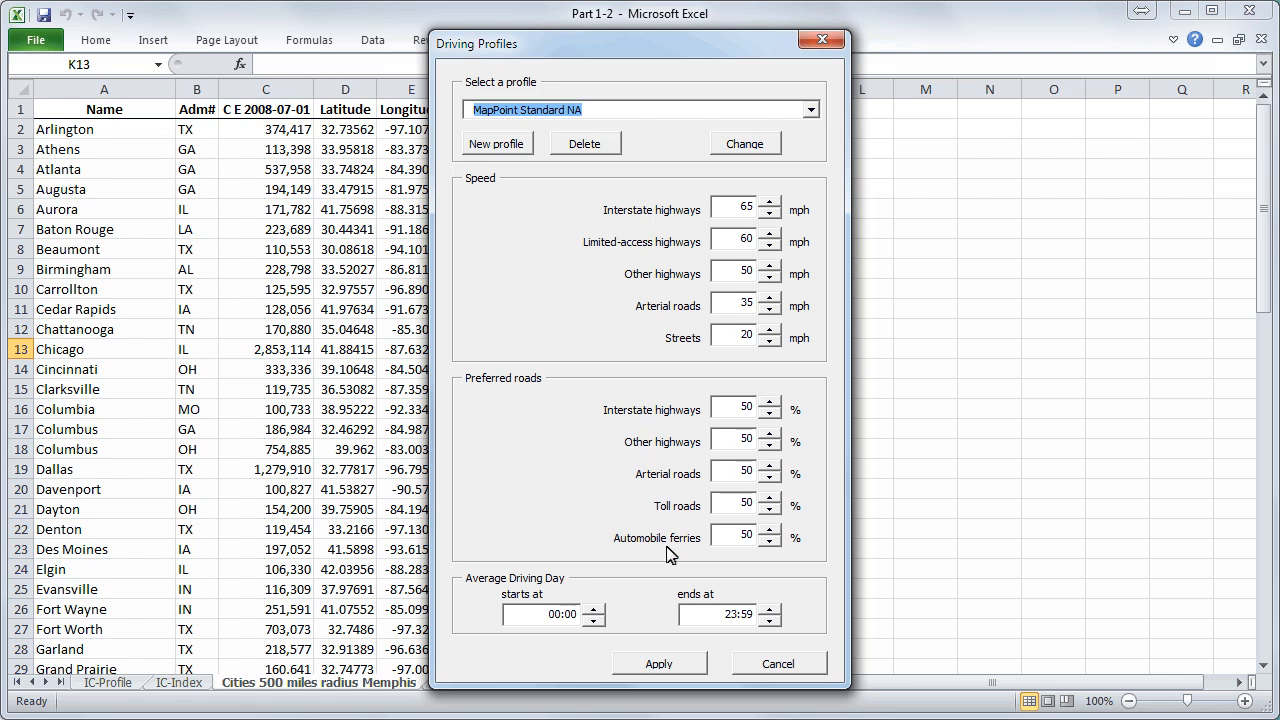
{"action": "left_click", "coordinate": [780, 663]}
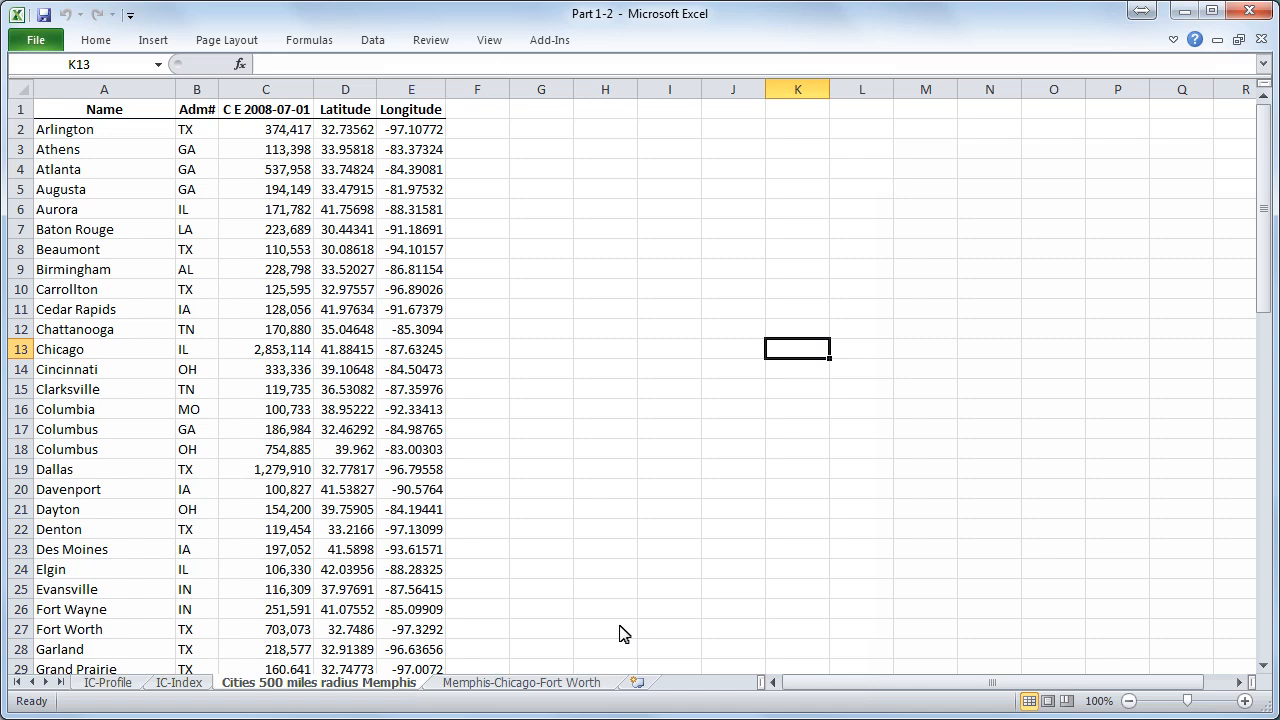
{"action": "mouse_move", "coordinate": [558, 47]}
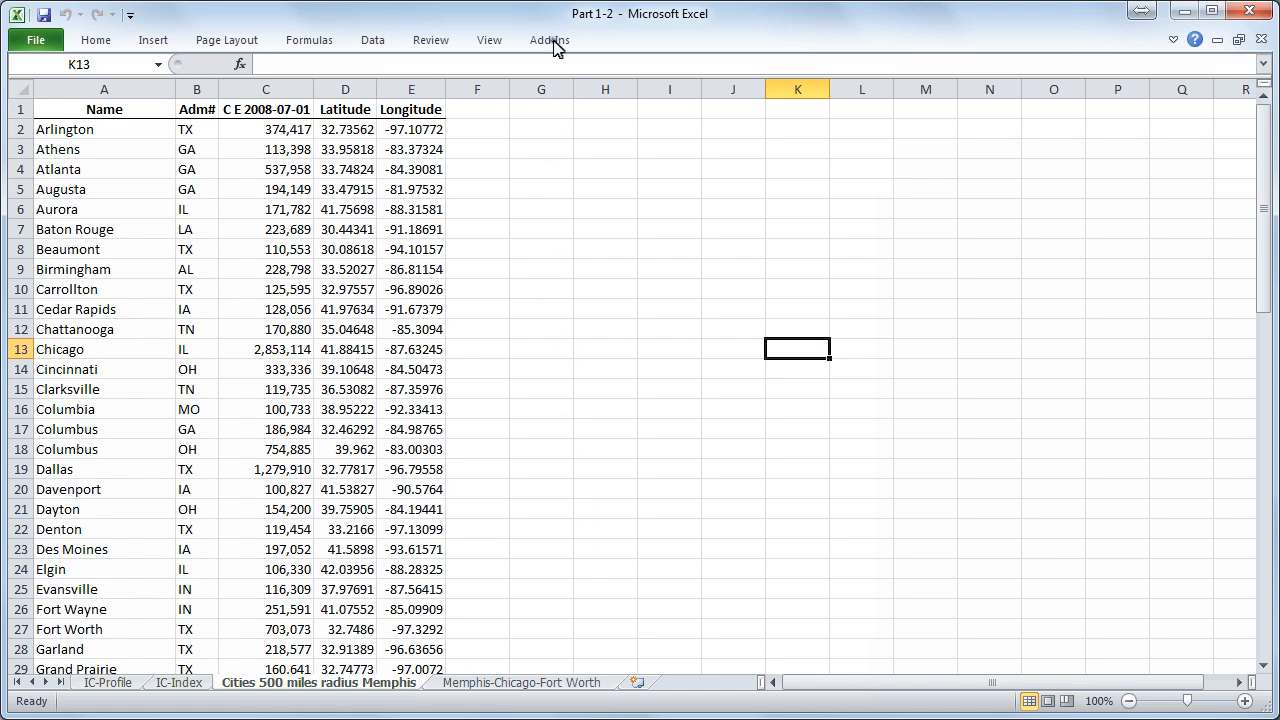
- Configure distance tables from Memphis-Chicago-Fort Worth to the 500-mile cities, round-trip with mean speed
{"action": "left_click", "coordinate": [549, 39]}
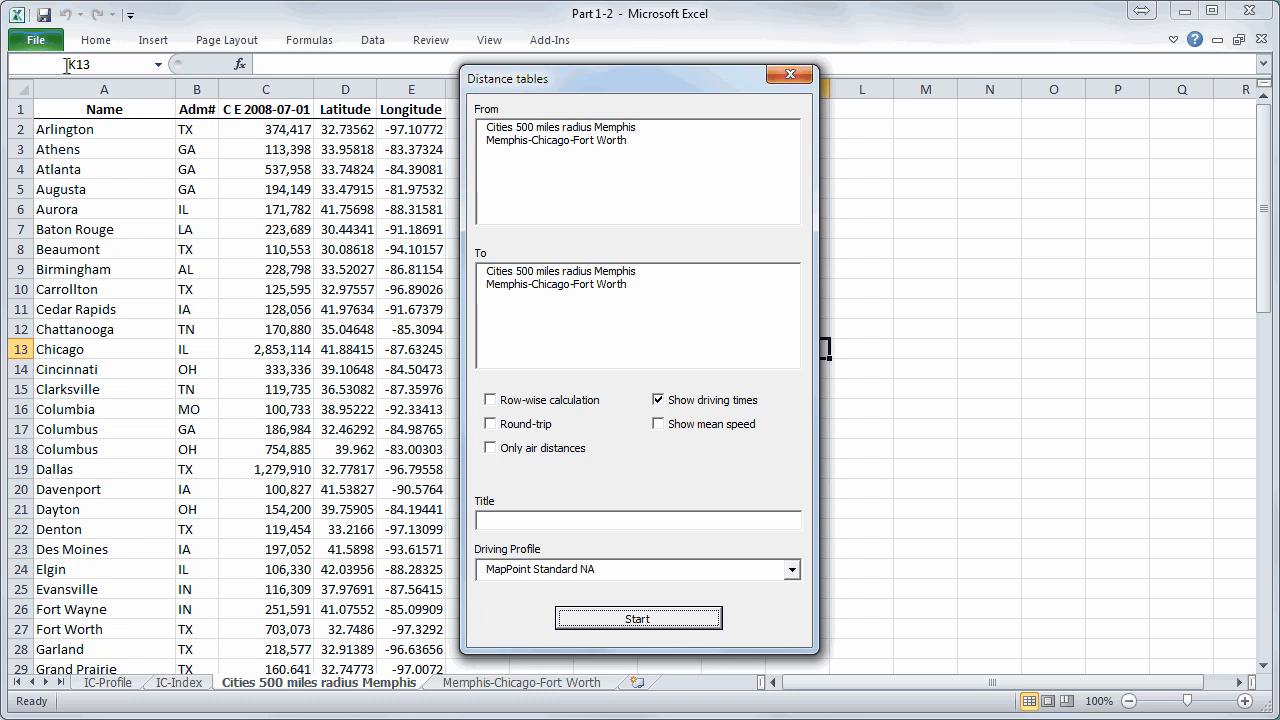
{"action": "mouse_move", "coordinate": [559, 117]}
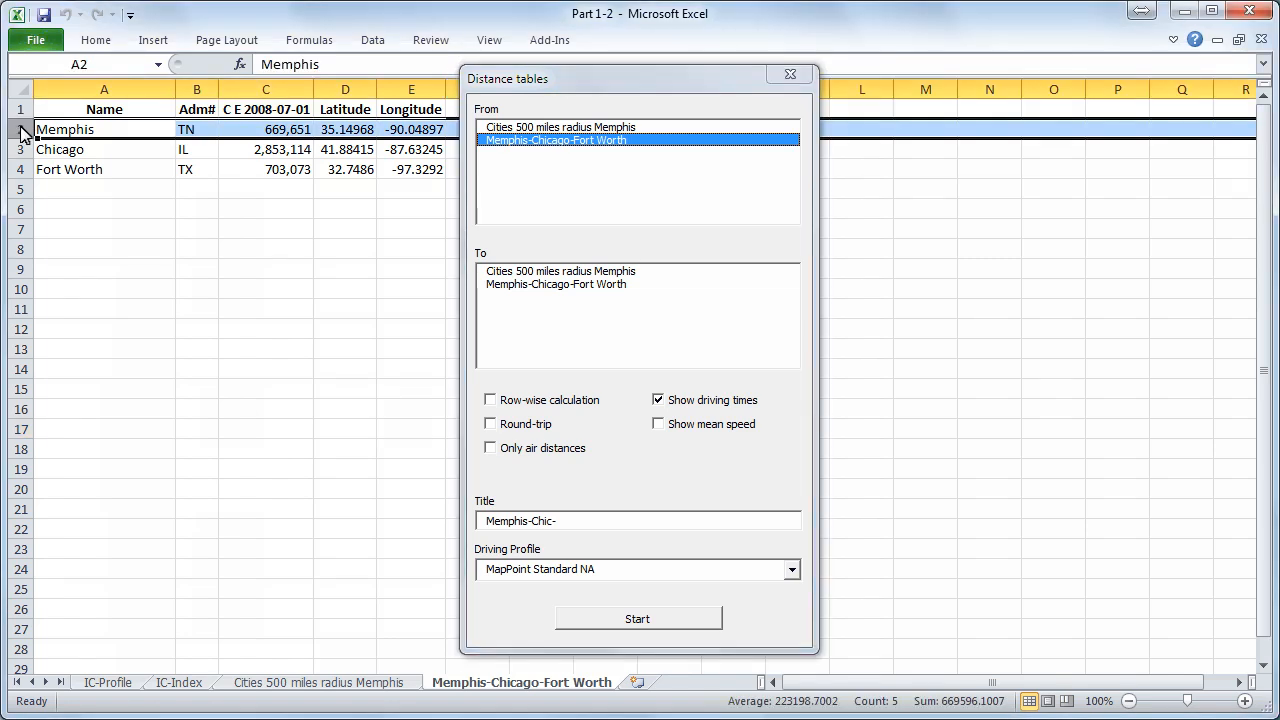
{"action": "left_click", "coordinate": [560, 271]}
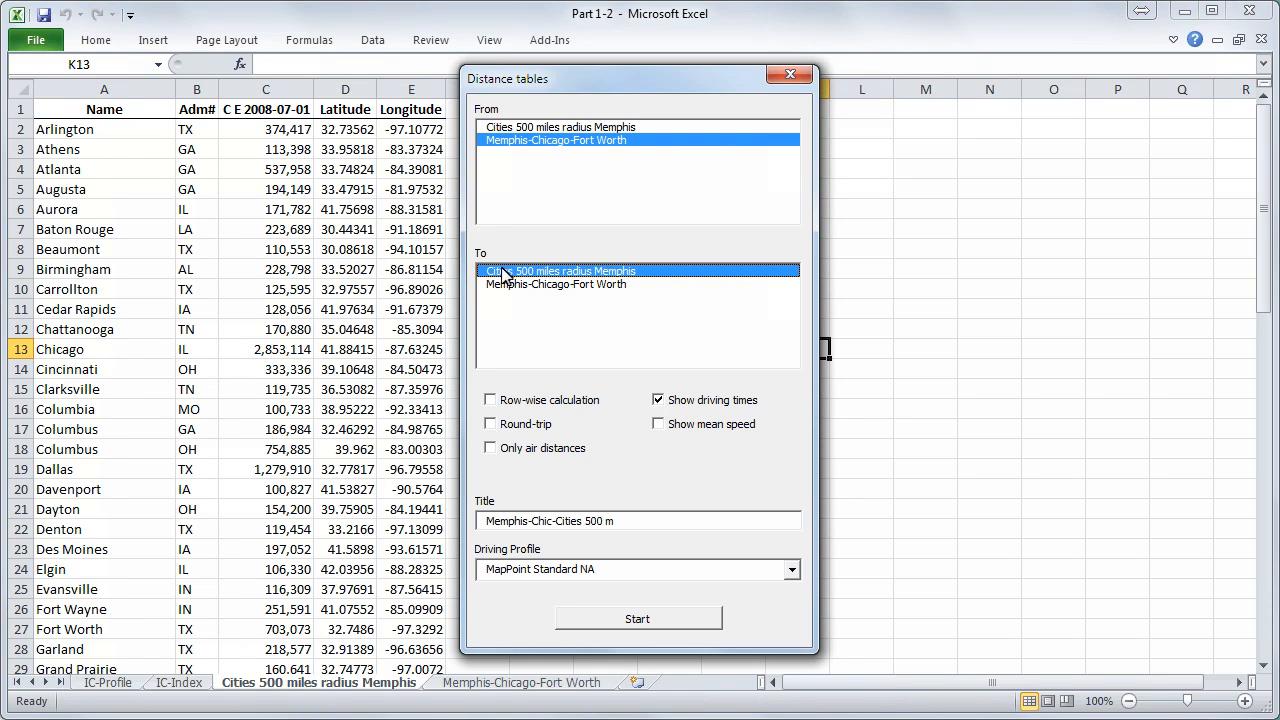
{"action": "left_click", "coordinate": [490, 424]}
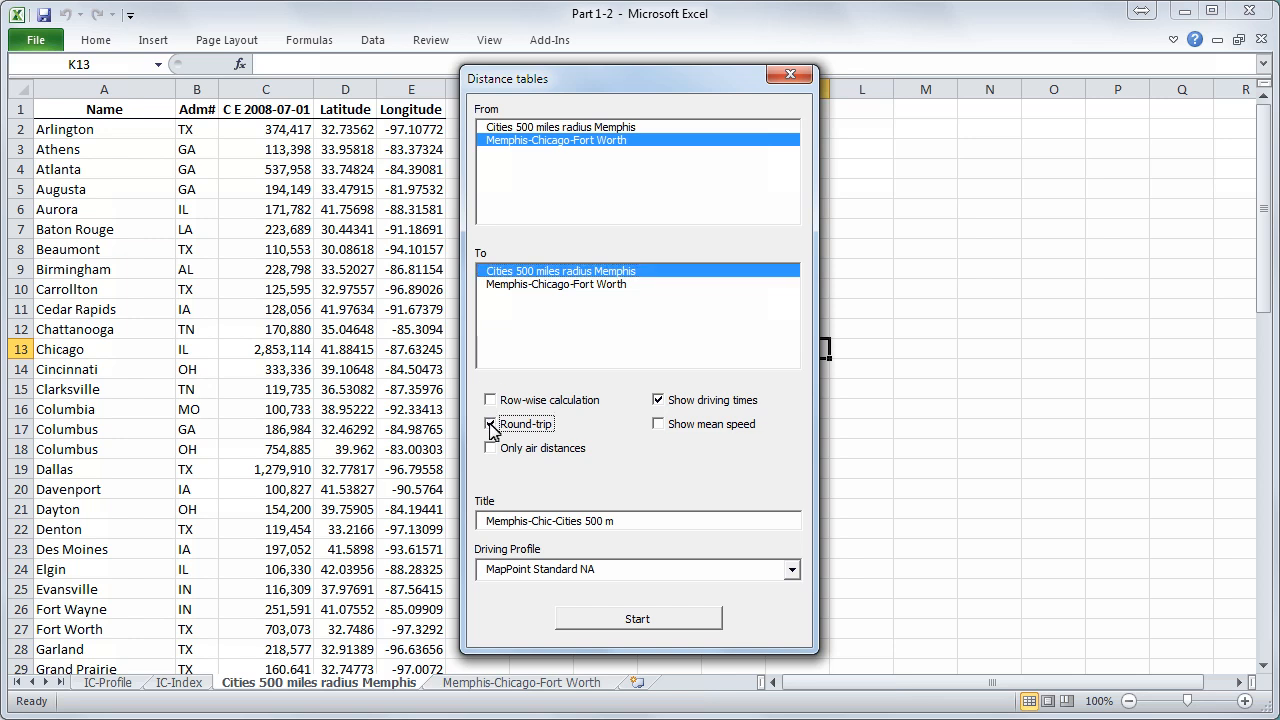
{"action": "left_click", "coordinate": [491, 423]}
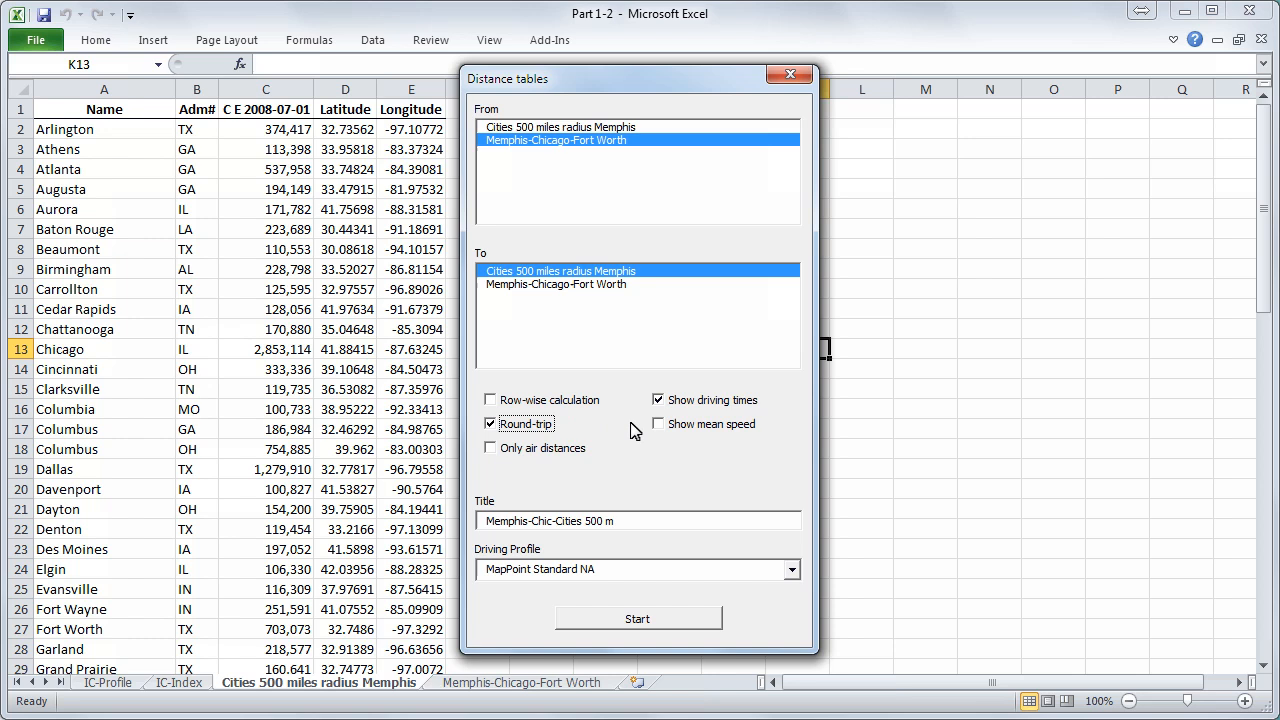
{"action": "left_click", "coordinate": [657, 423]}
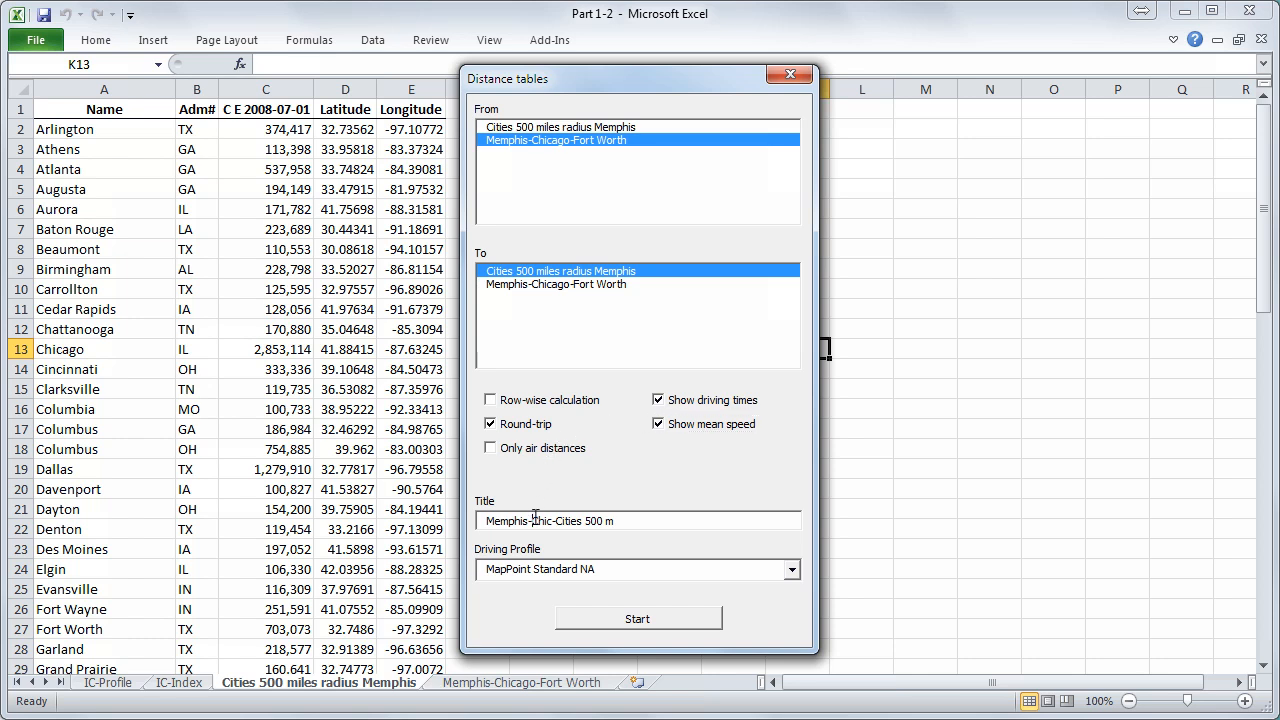
{"action": "mouse_move", "coordinate": [557, 520]}
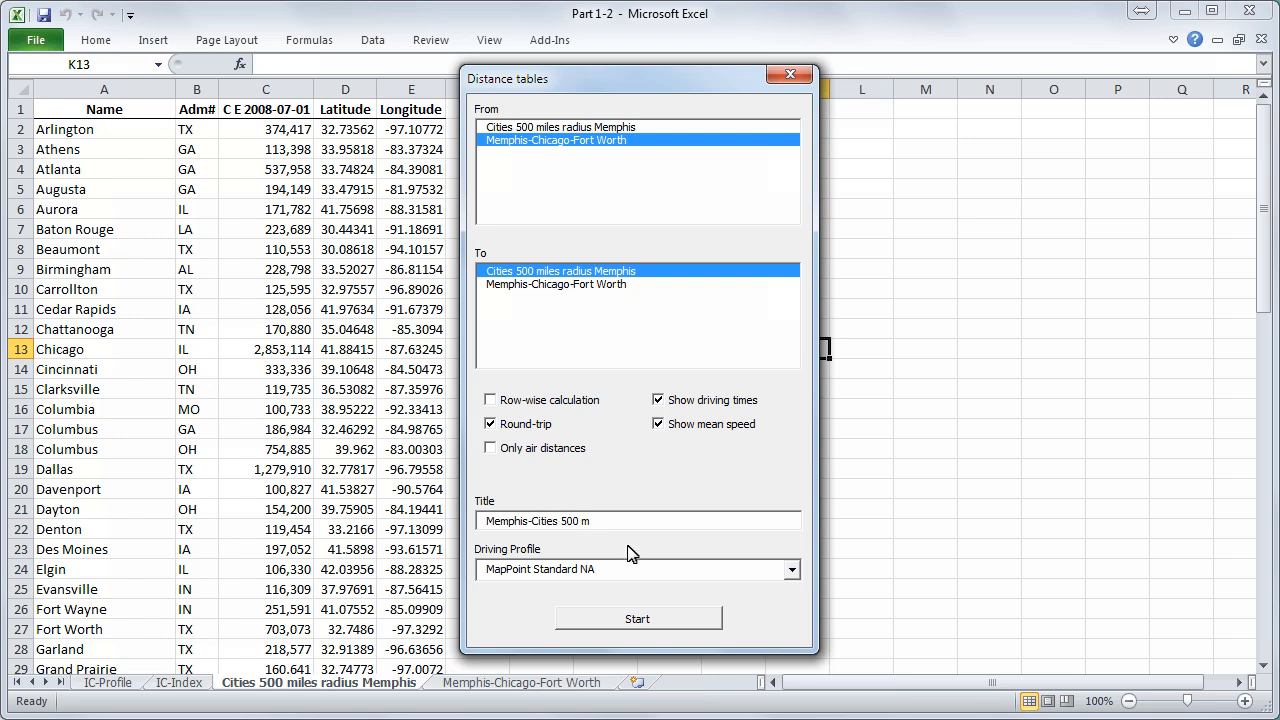
- Run the round-trip distance table calculation and let the workbook autosave
{"action": "left_click", "coordinate": [637, 618]}
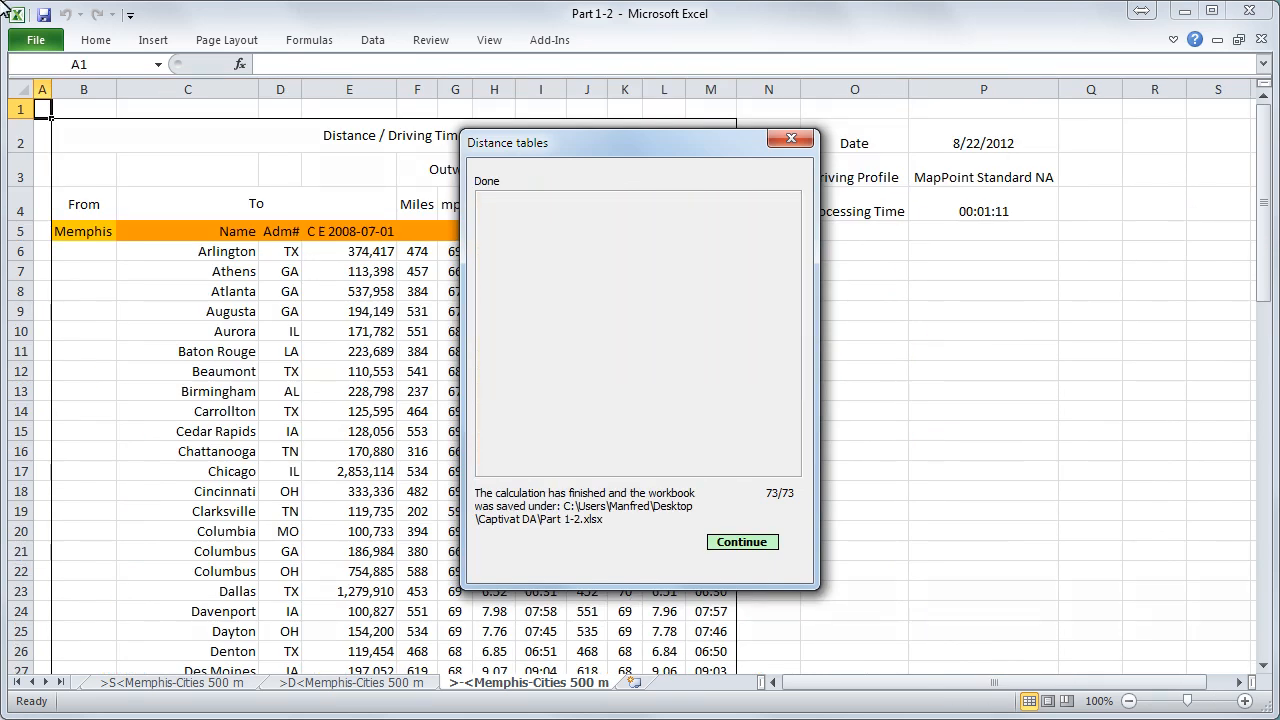
{"action": "mouse_move", "coordinate": [480, 93]}
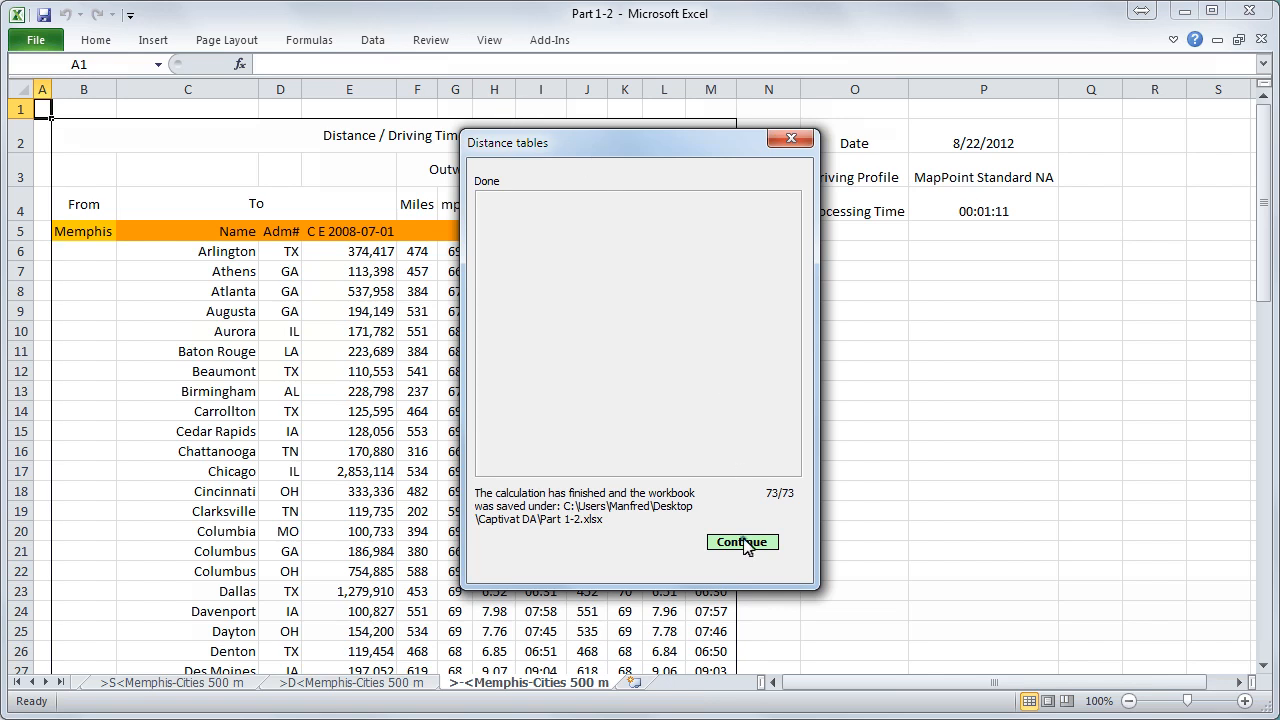
- Dismiss the finish notice, review the driving-hours sheet, and return to the cities sheet
{"action": "left_click", "coordinate": [741, 542]}
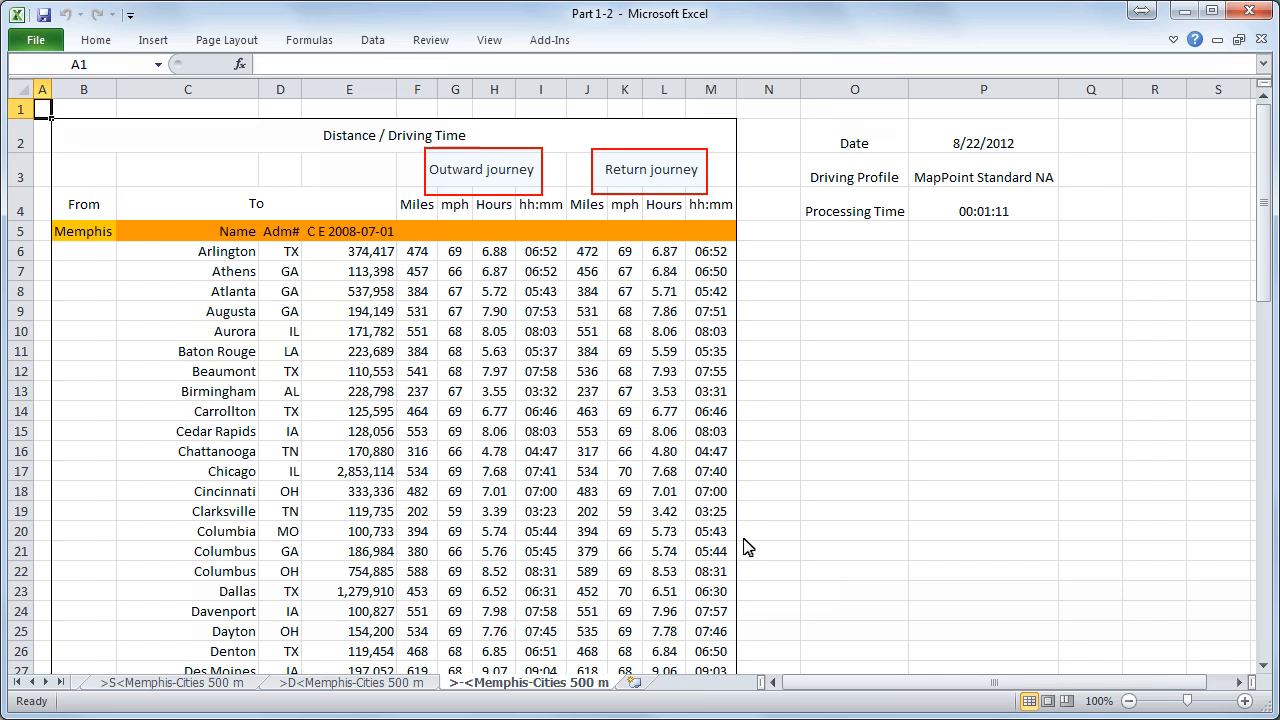
{"action": "left_click", "coordinate": [983, 211]}
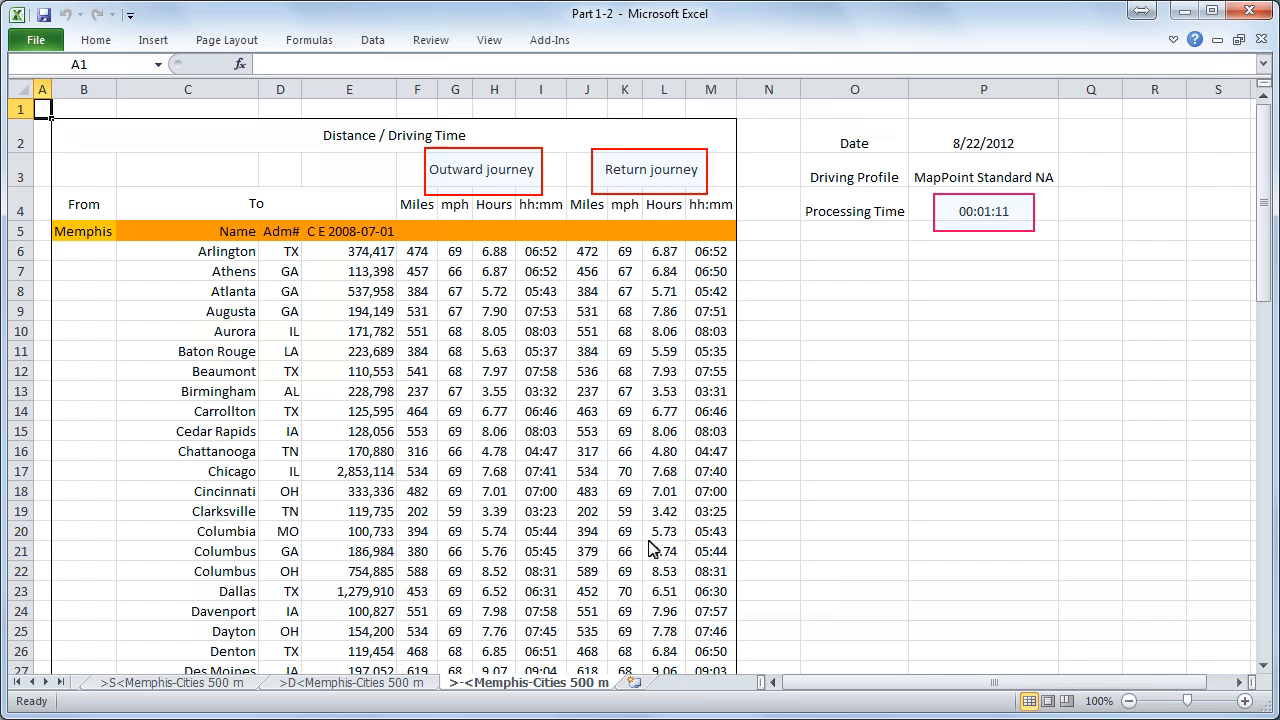
{"action": "mouse_move", "coordinate": [369, 647]}
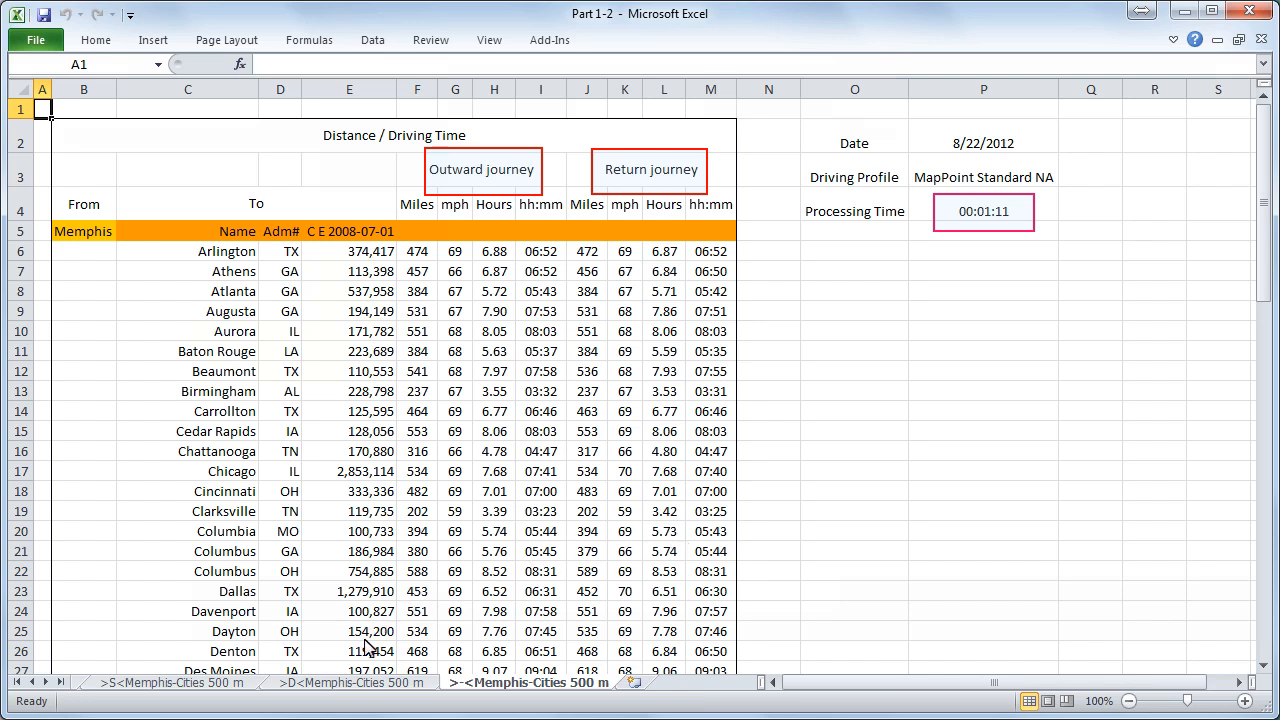
{"action": "left_click", "coordinate": [175, 685]}
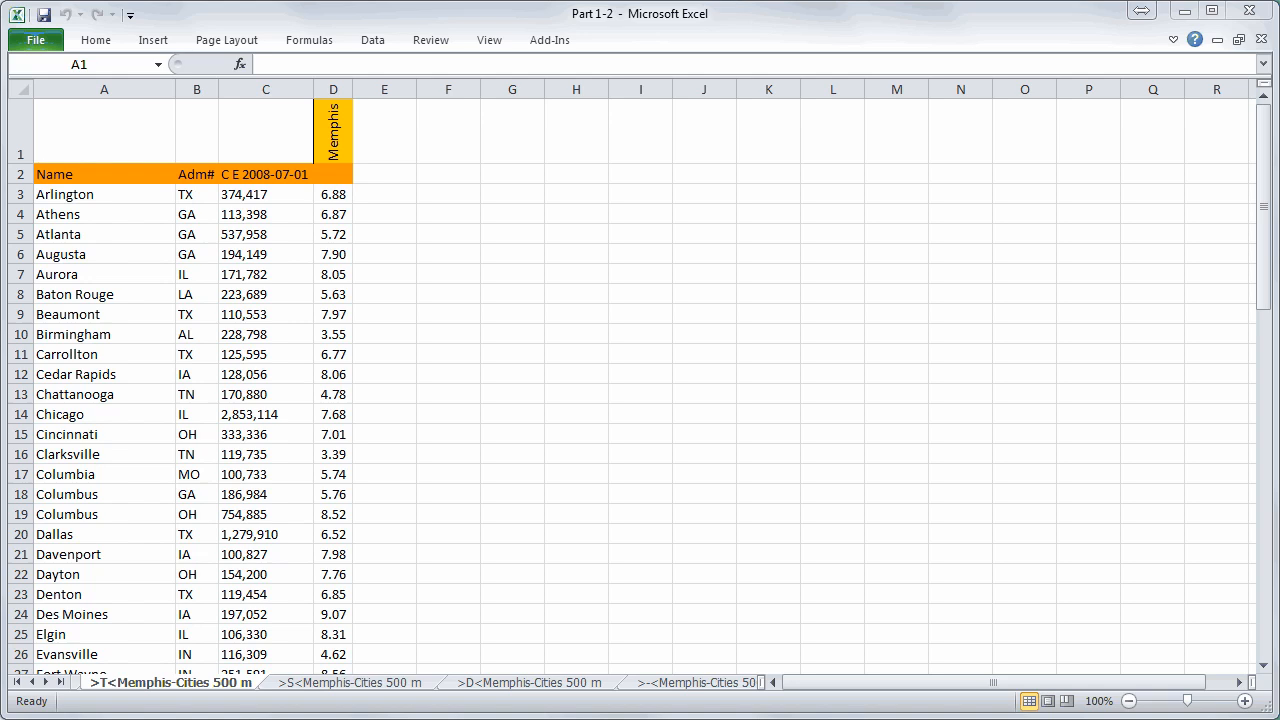
{"action": "left_click", "coordinate": [313, 685]}
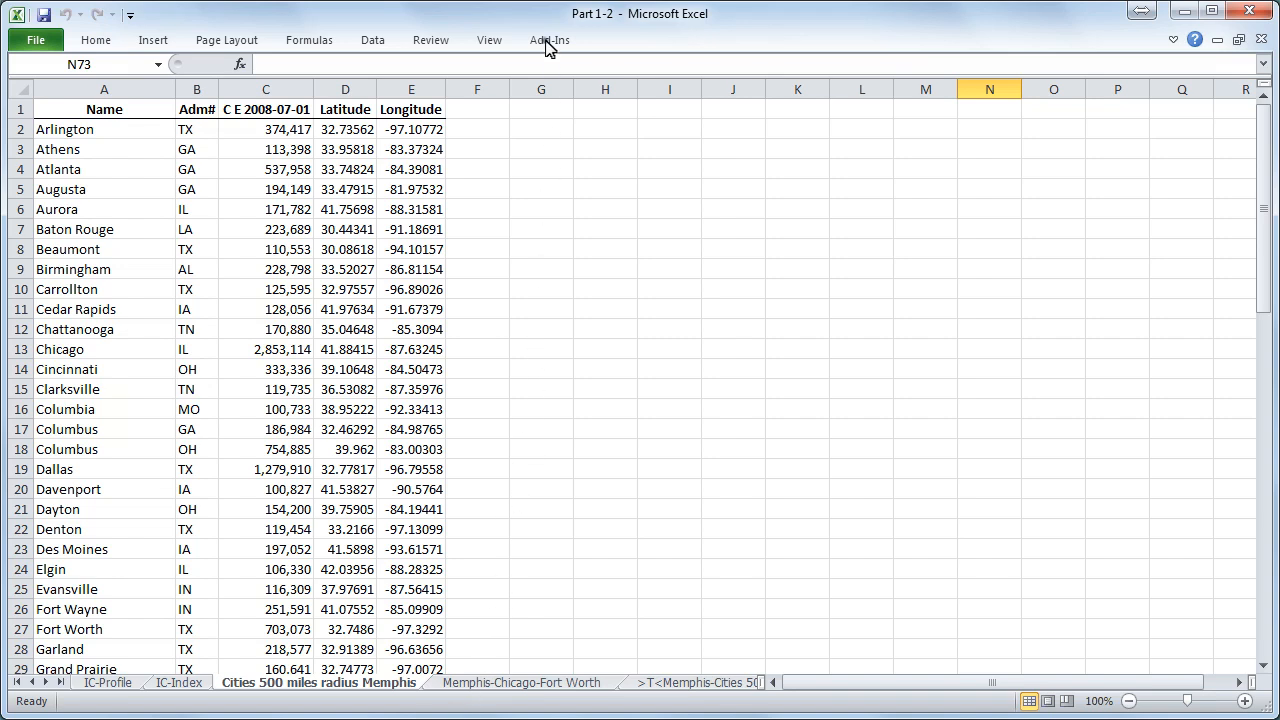
- Set up a cross-table for Cities 500 miles radius Memphis titled 'Cities 500 m.', only one field
{"action": "left_click", "coordinate": [549, 40]}
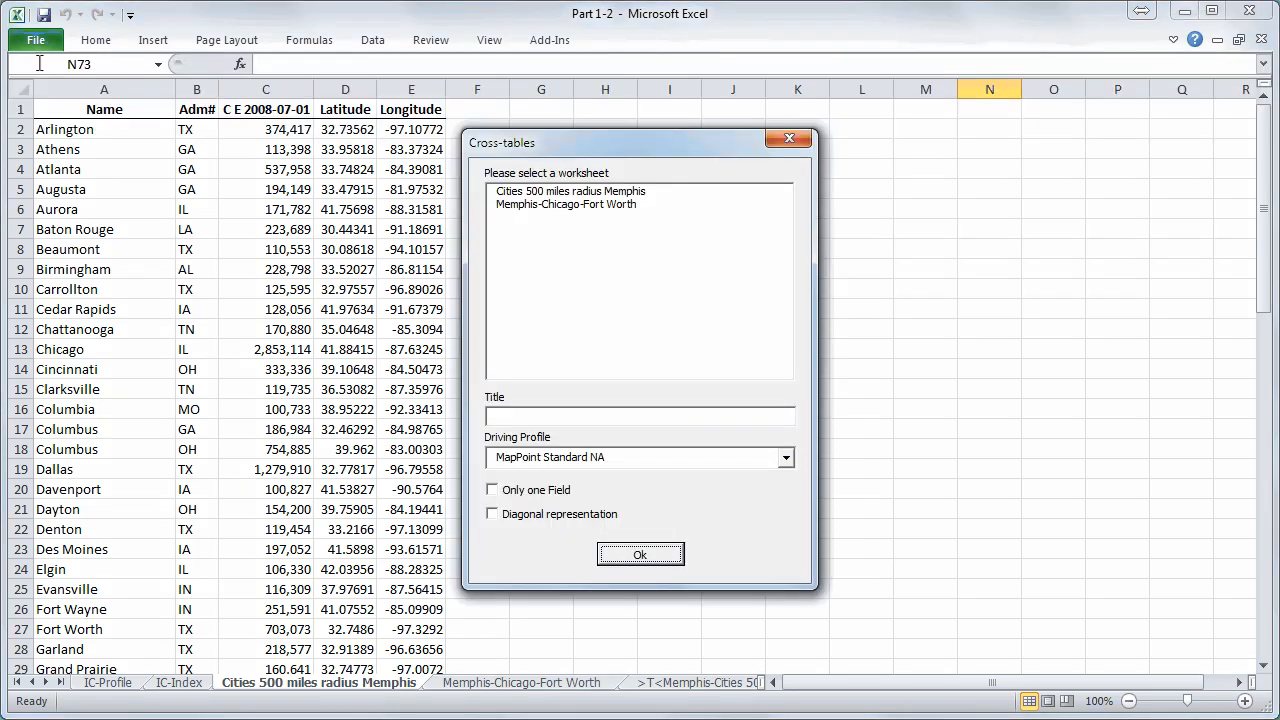
{"action": "mouse_move", "coordinate": [50, 72]}
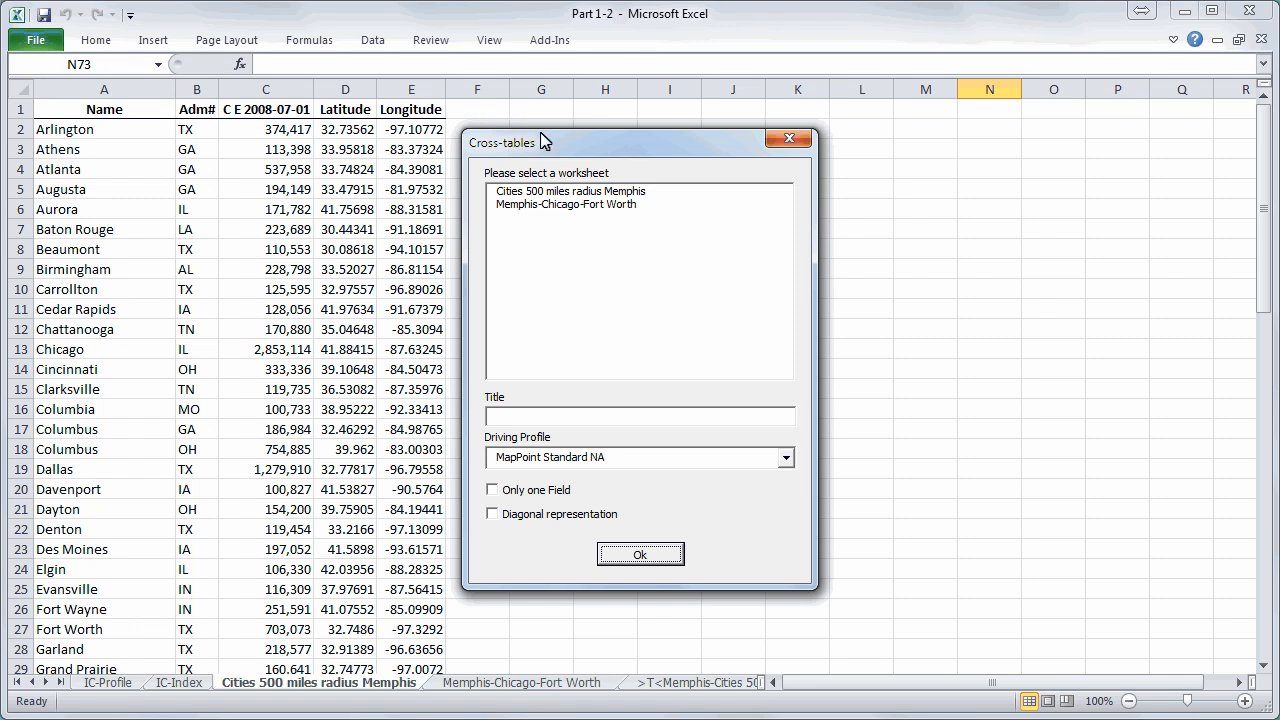
{"action": "left_click", "coordinate": [572, 191]}
{"action": "type", "text": "Cities 500 m."}
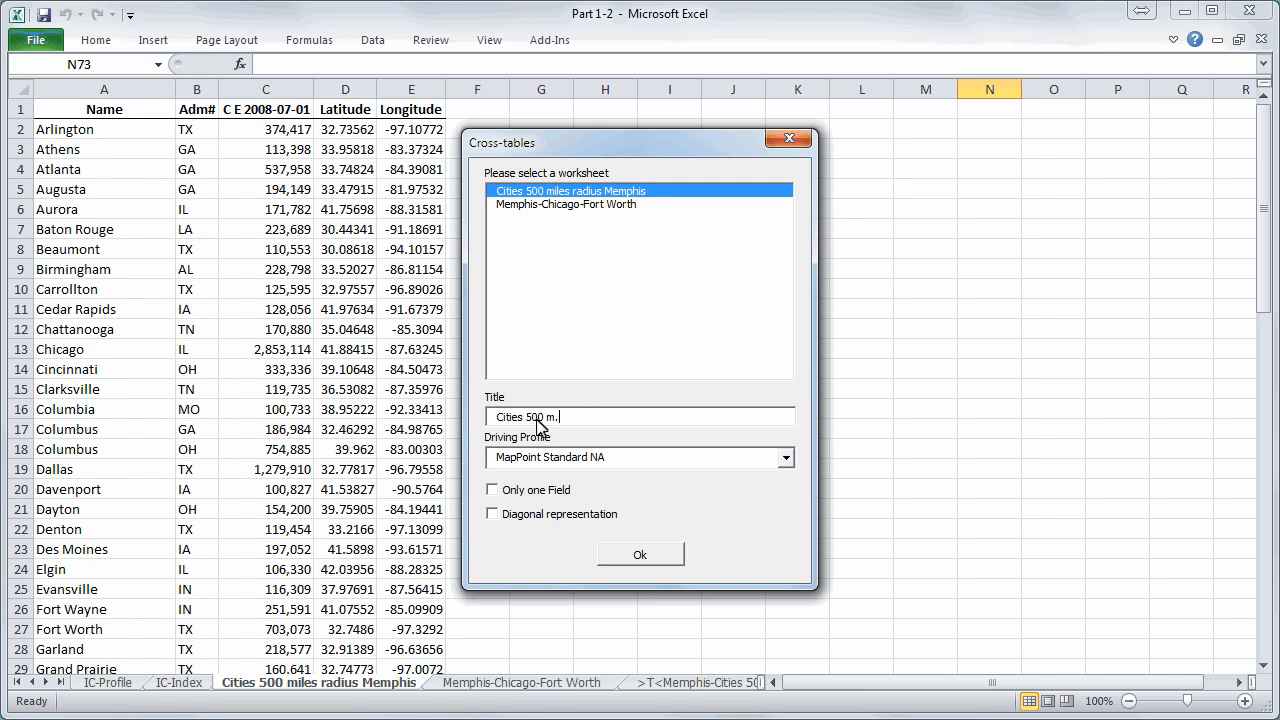
{"action": "left_click", "coordinate": [493, 490]}
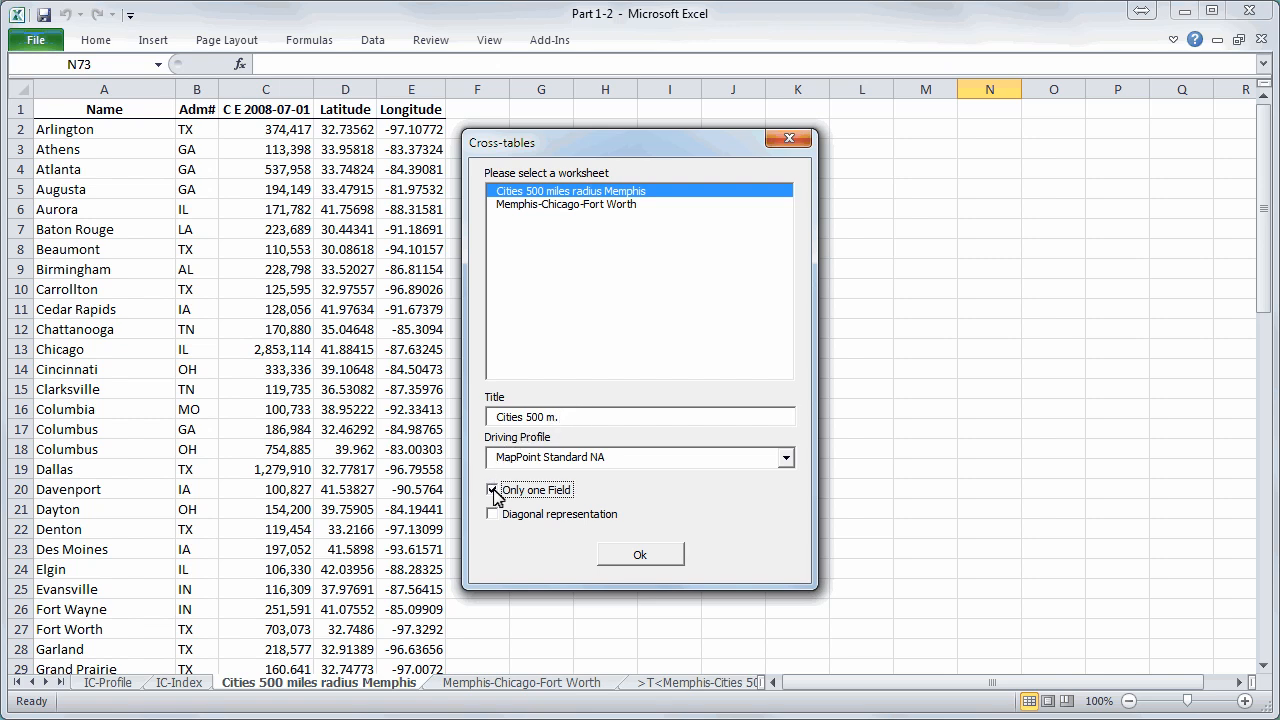
{"action": "left_click", "coordinate": [492, 490]}
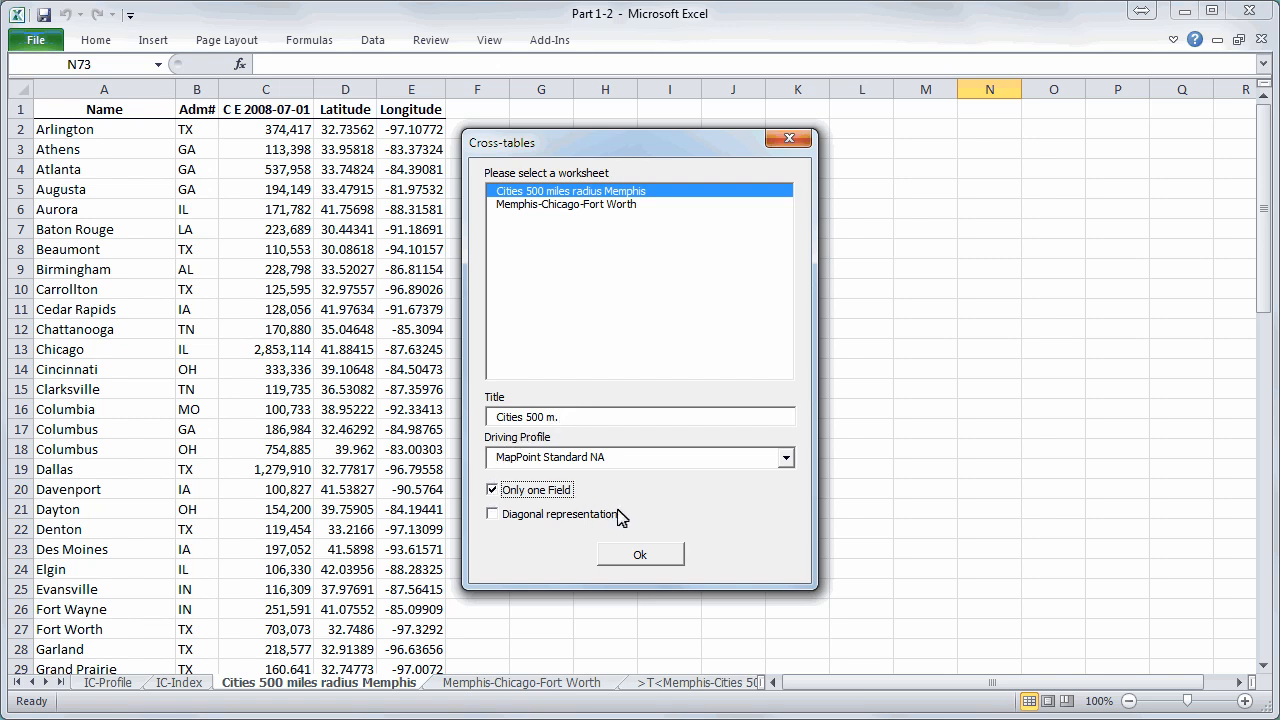
- Build the X-Cities 500 m. cross-table, calculating all 5329 city-to-city routes
{"action": "left_click", "coordinate": [639, 554]}
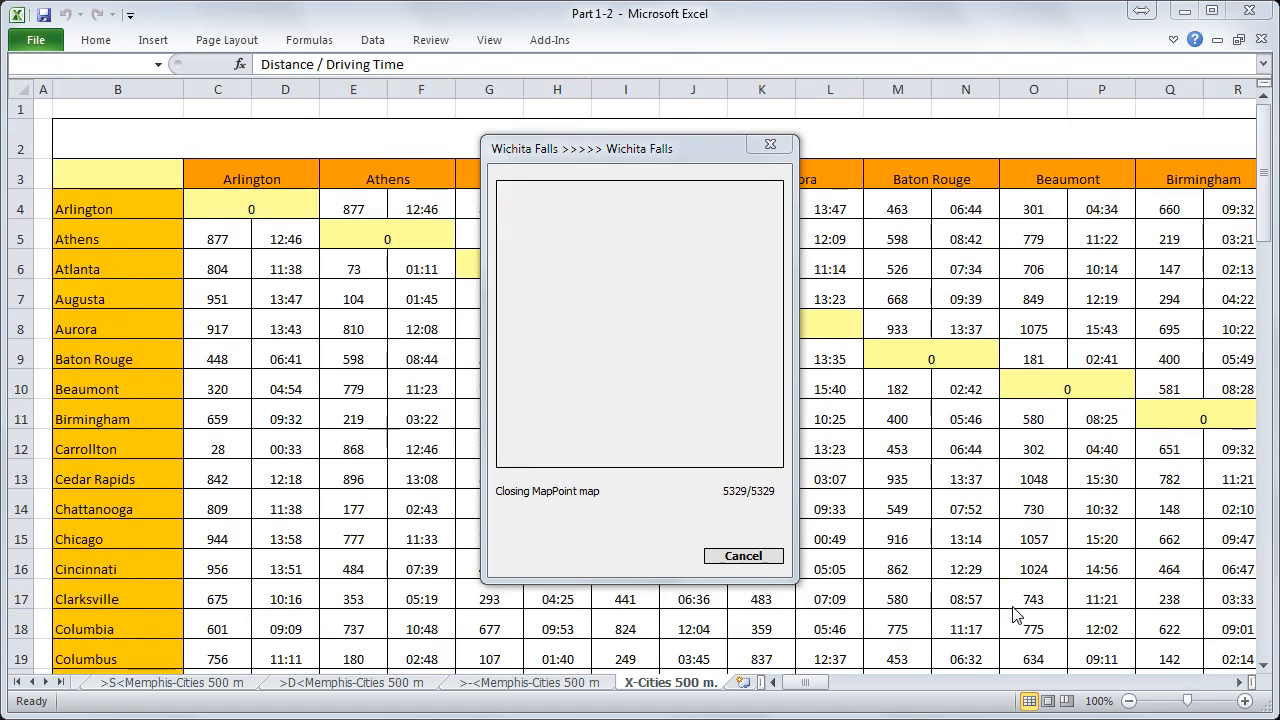
{"action": "mouse_move", "coordinate": [997, 620]}
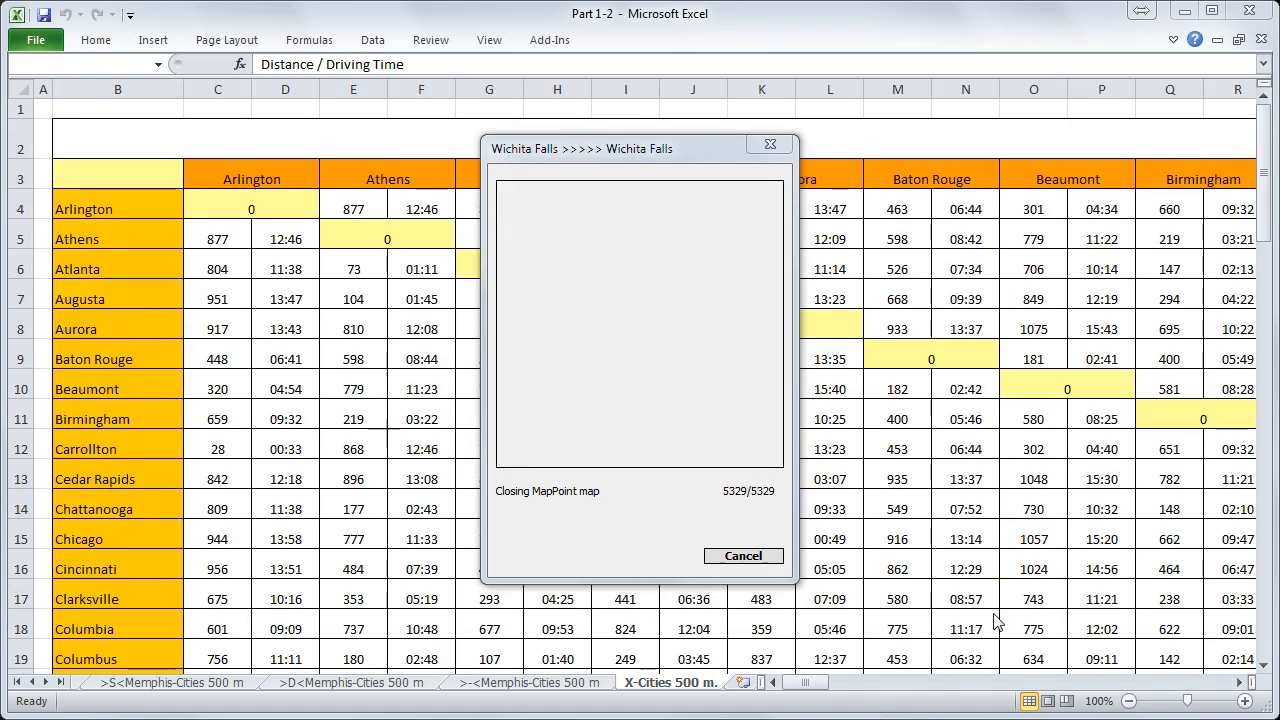